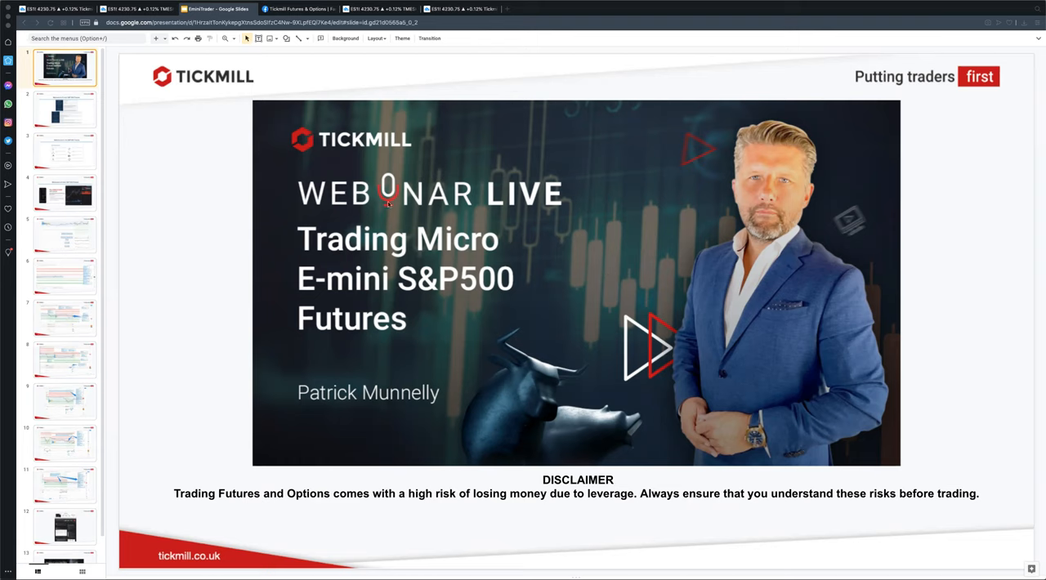
Step: Show the E-mini and Micro E-mini S&P 500 contract specifications slide
click(65, 108)
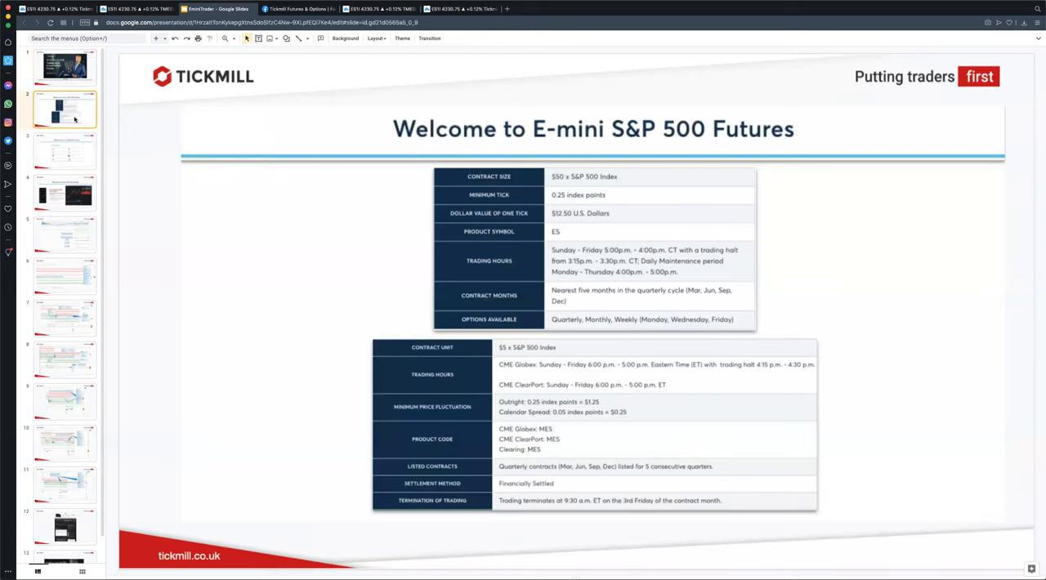
mouse_move(948, 209)
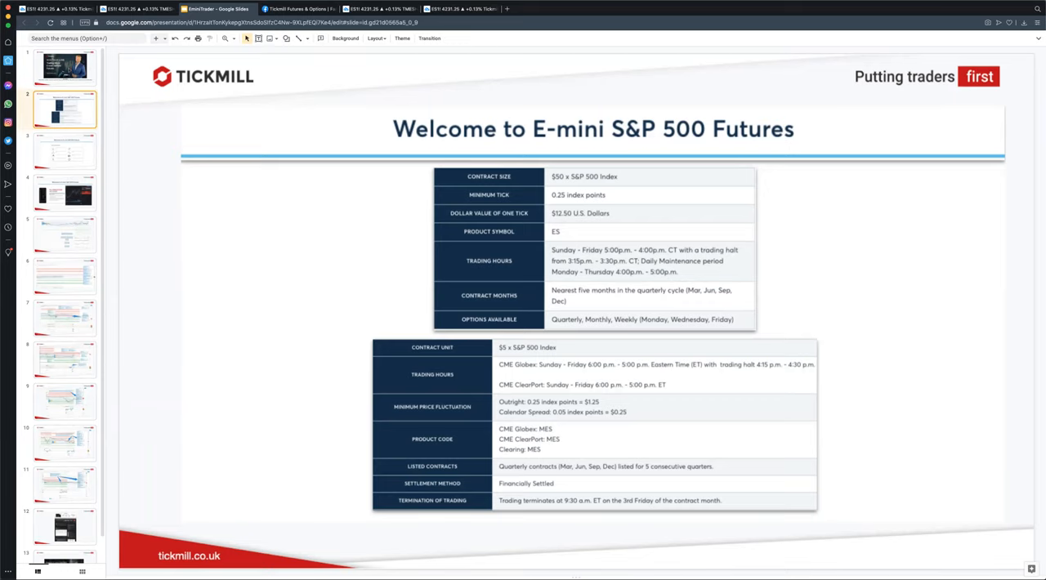
Step: Show the Why Trade ES Futures? slide listing the benefits of ES futures
click(66, 150)
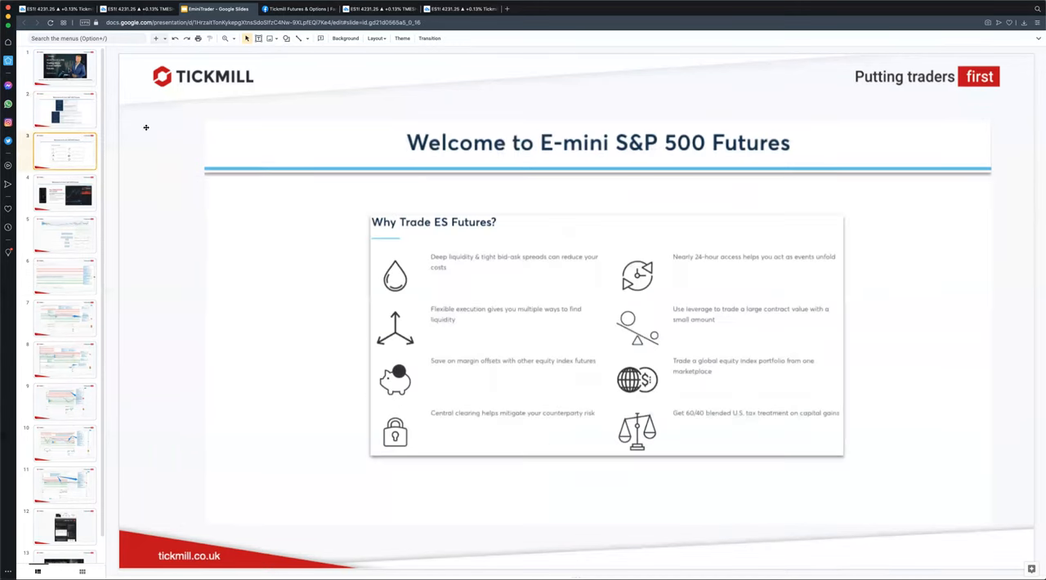
mouse_move(1004, 178)
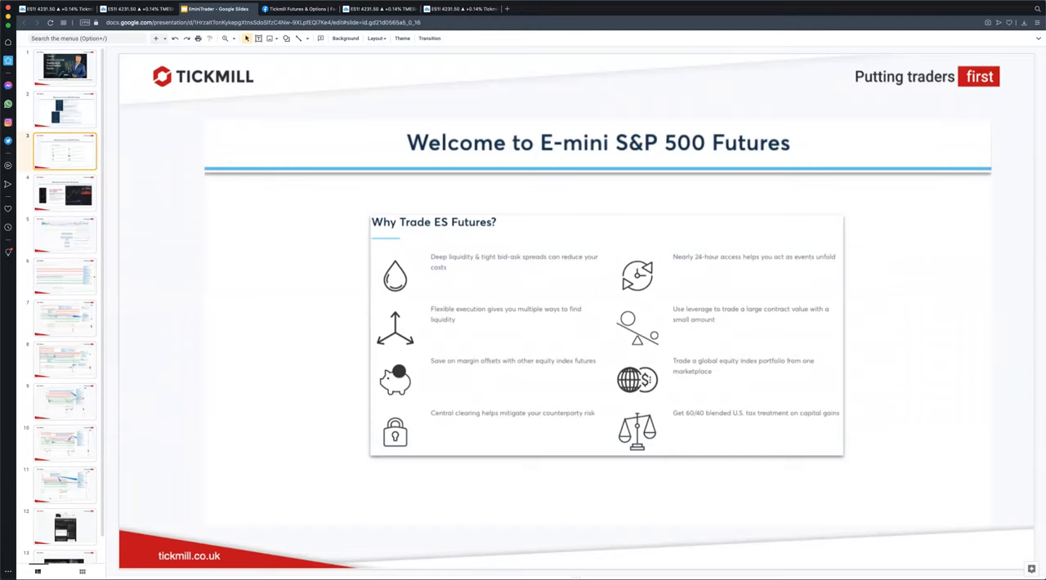
Step: Show the Why Trade Futures with Tickmill? slide with the platform screenshots
click(65, 193)
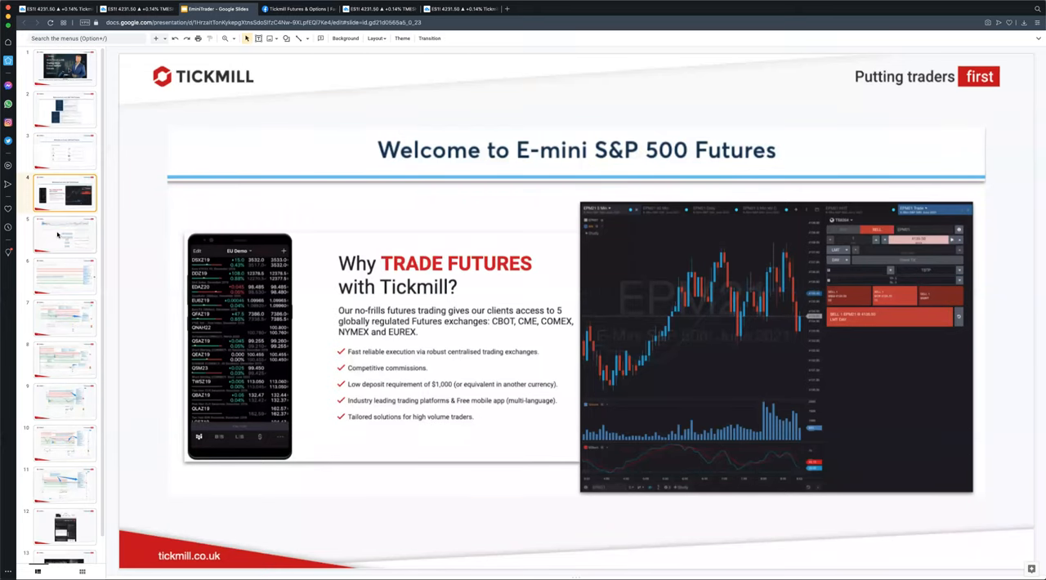
click(65, 232)
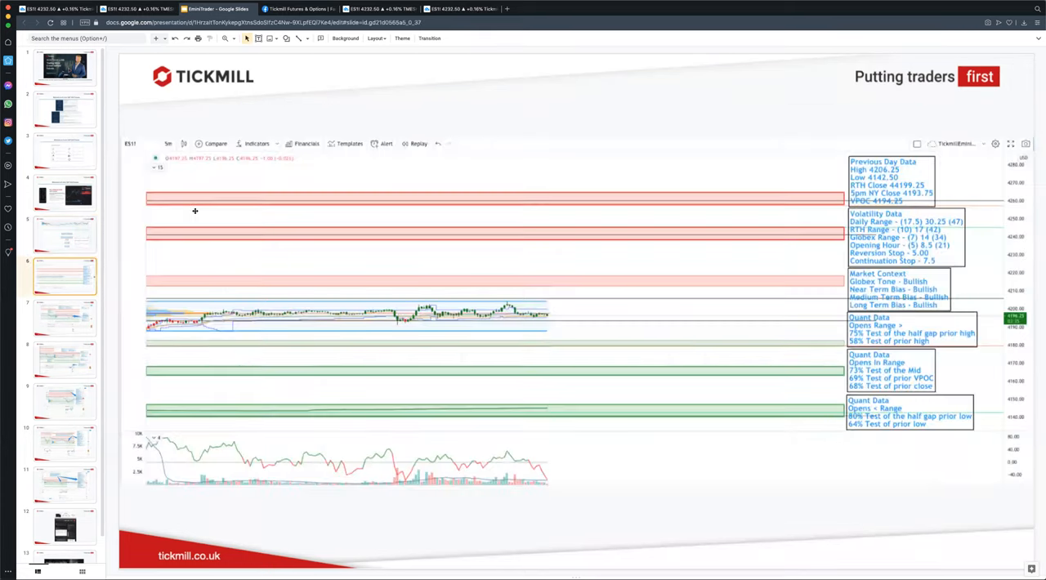
mouse_move(342, 124)
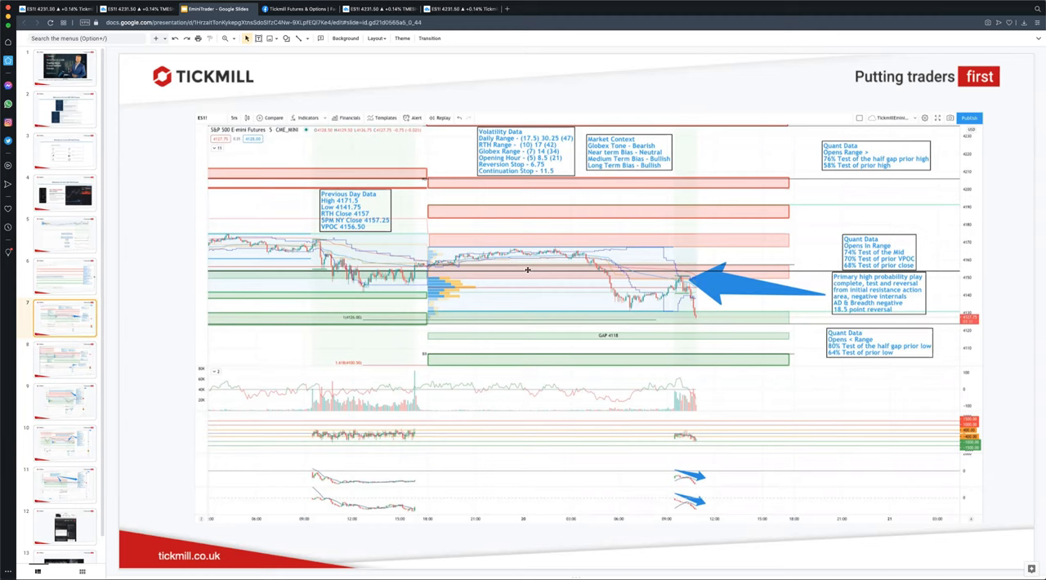
mouse_move(647, 271)
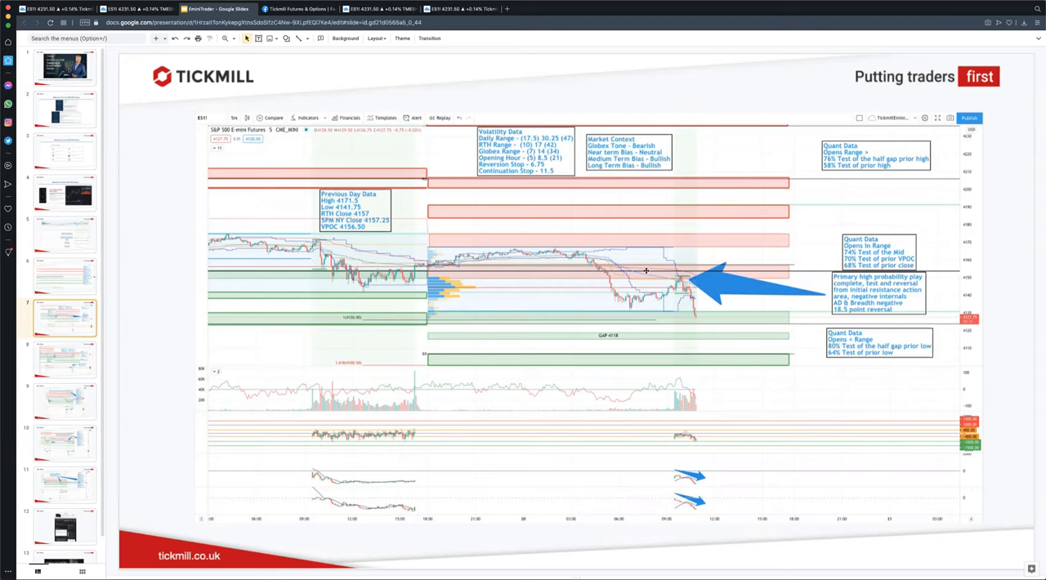
mouse_move(662, 164)
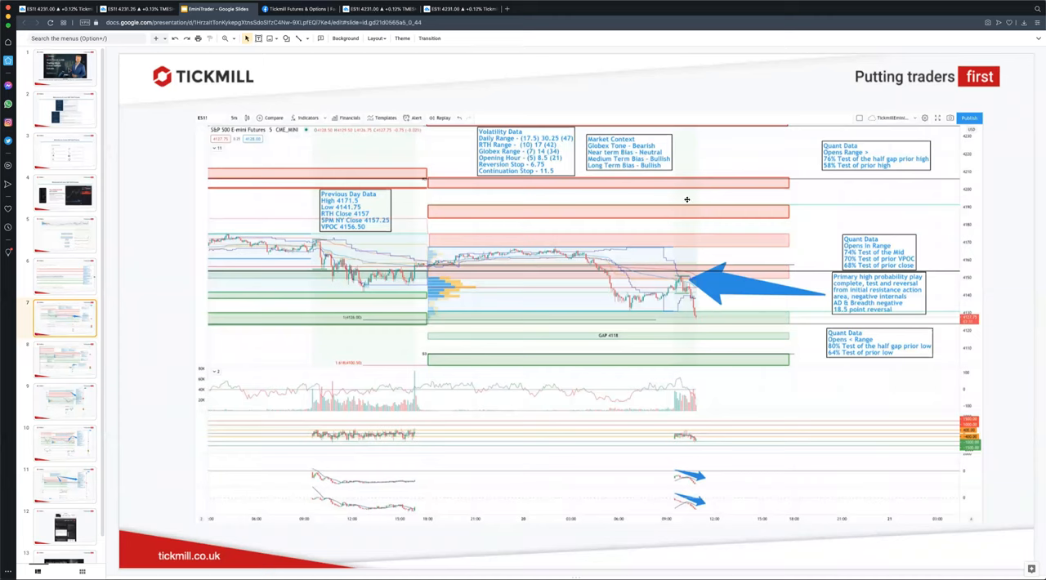
mouse_move(709, 459)
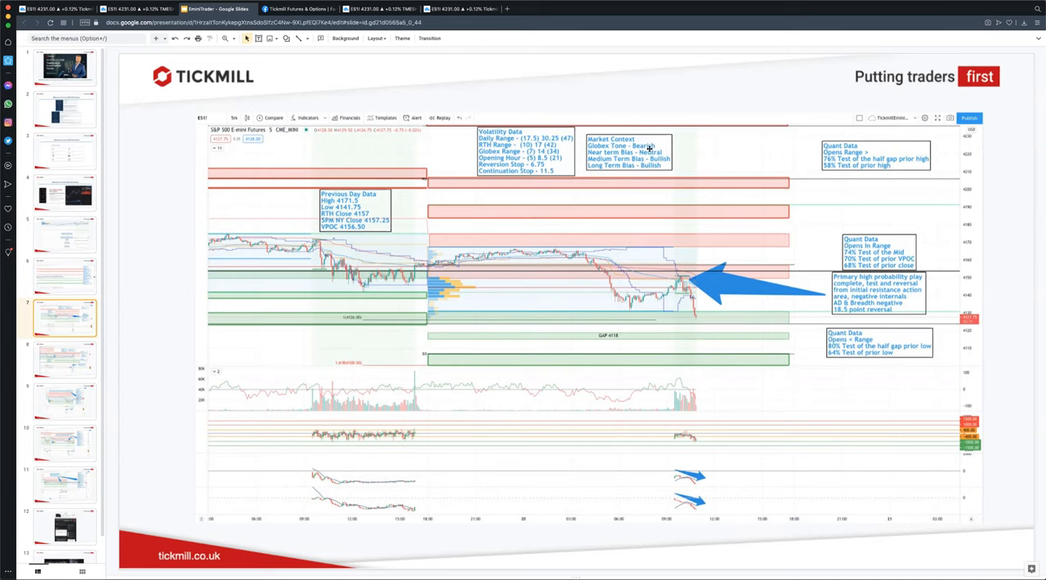
mouse_move(646, 150)
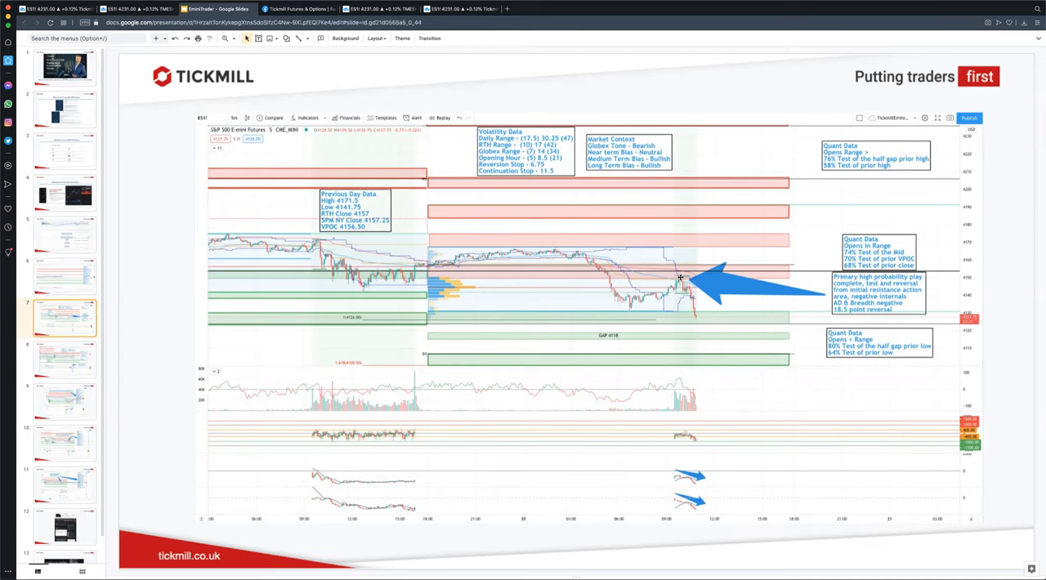
mouse_move(680, 432)
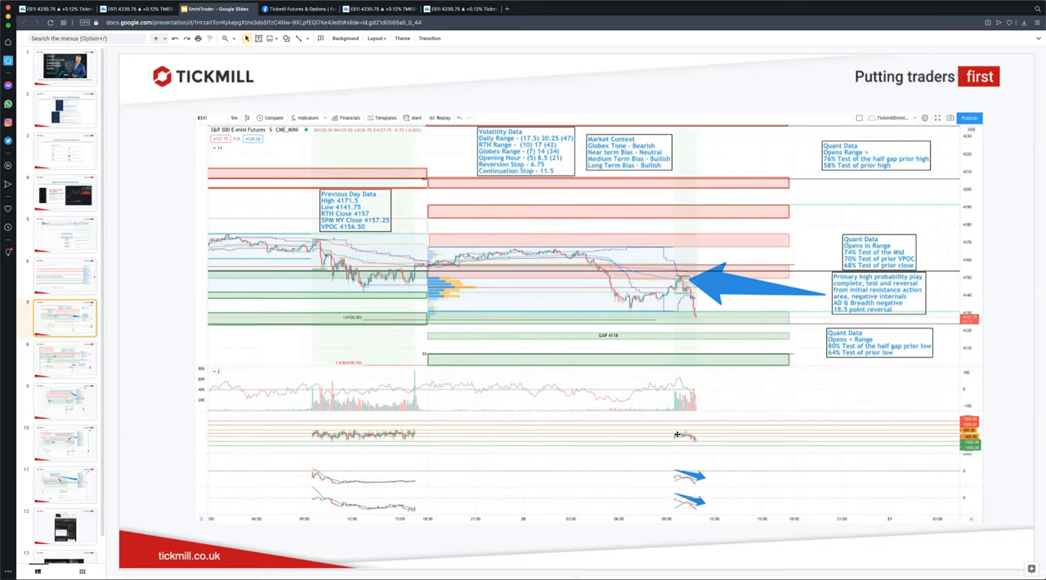
mouse_move(690, 477)
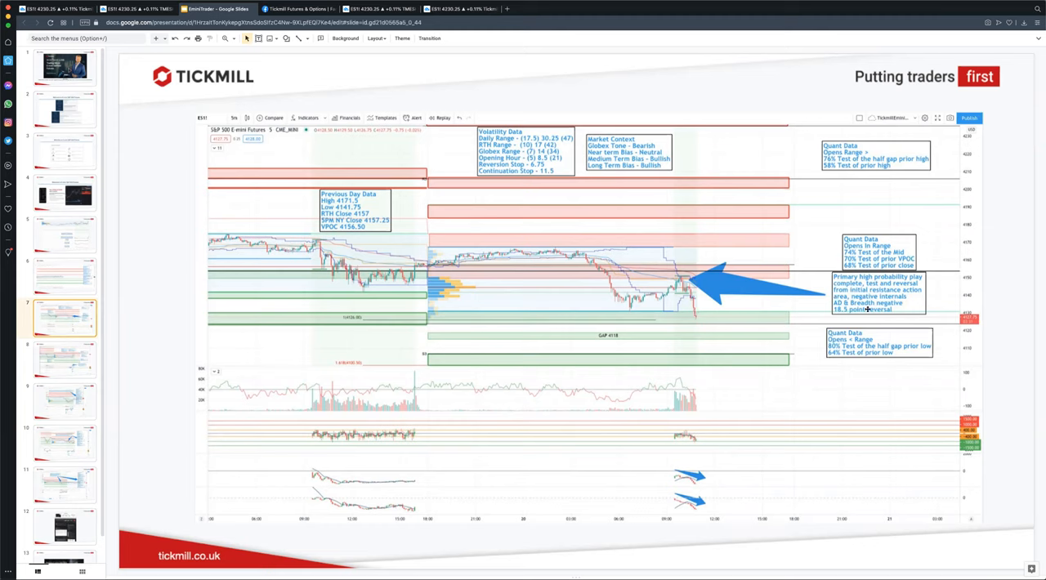
mouse_move(685, 278)
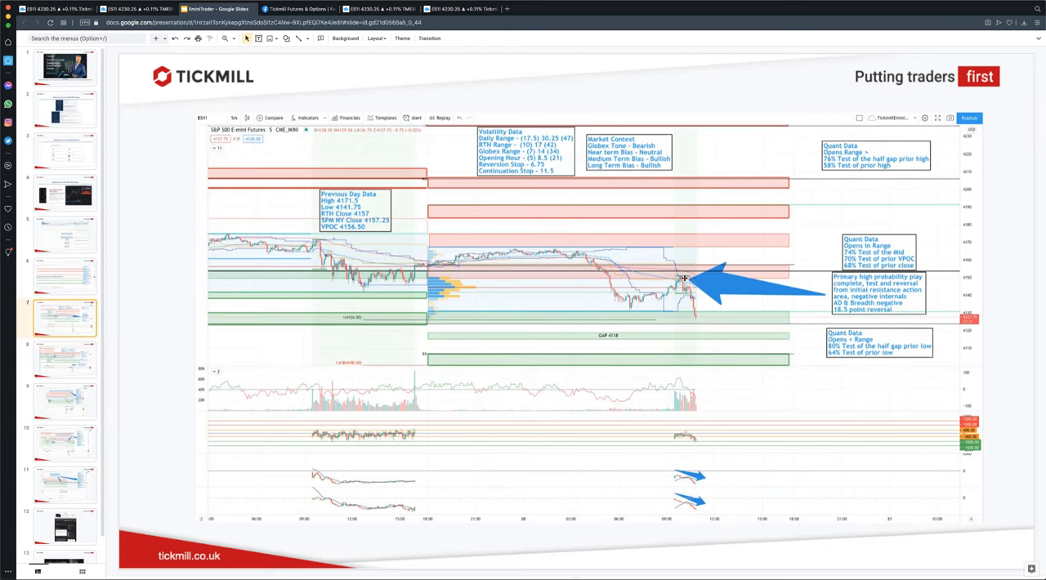
mouse_move(683, 278)
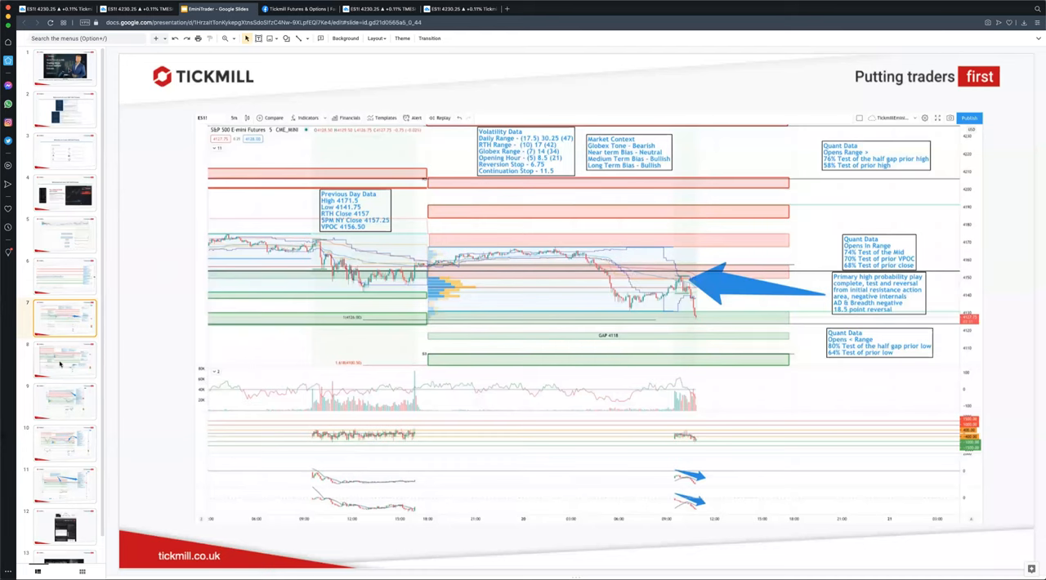
click(65, 360)
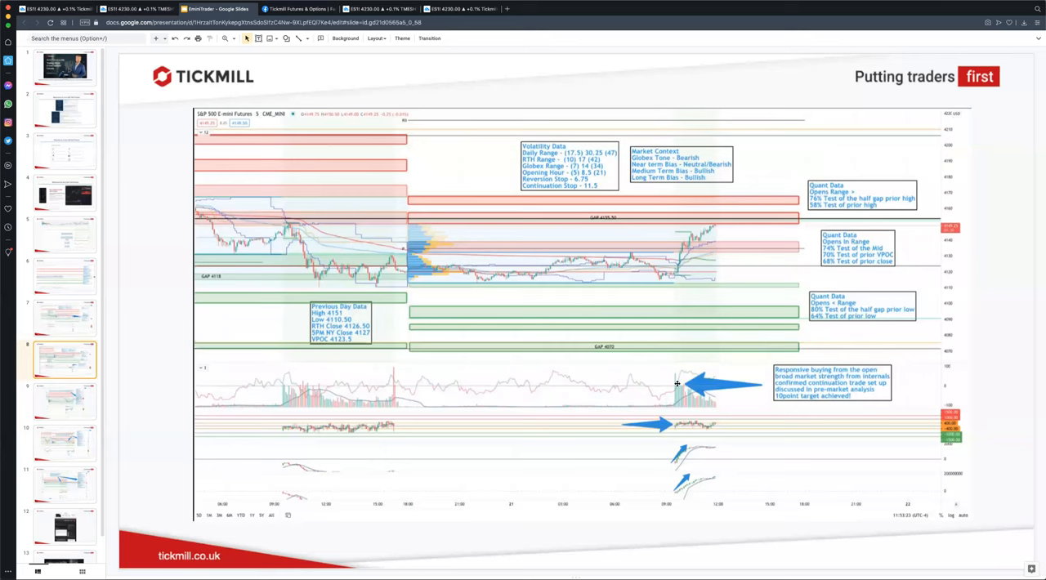
mouse_move(675, 461)
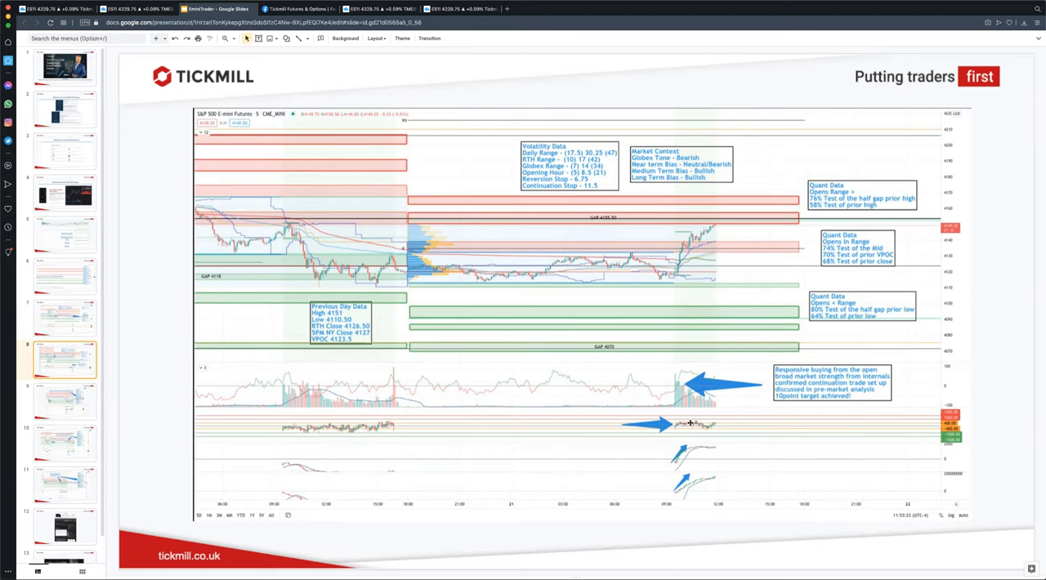
mouse_move(686, 244)
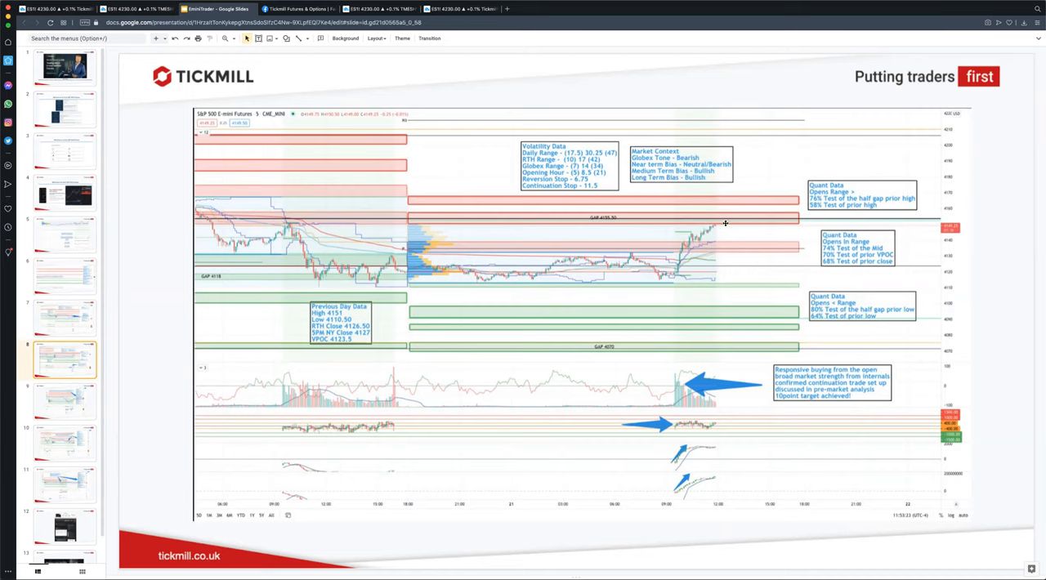
mouse_move(811, 367)
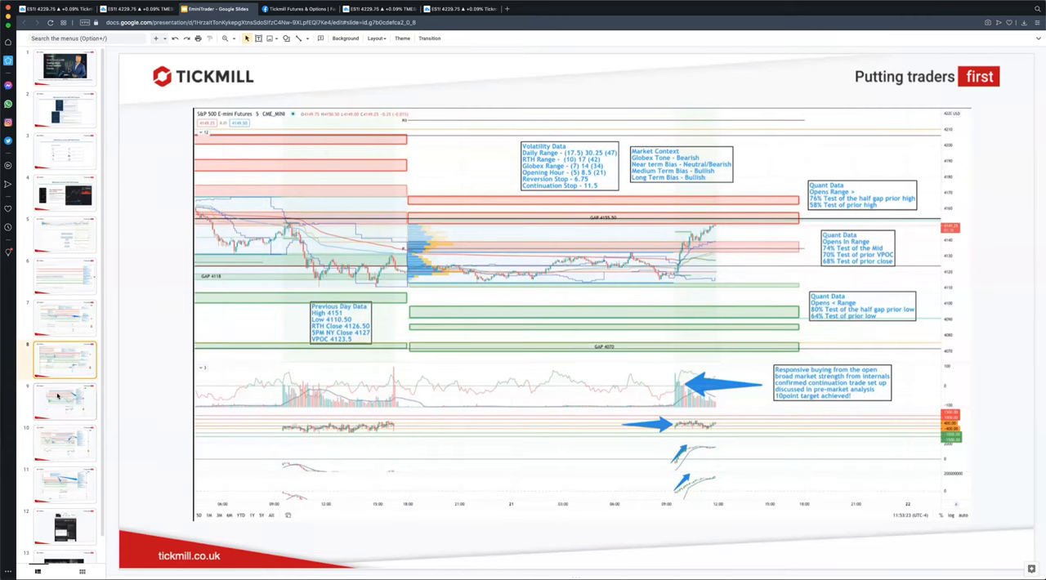
Step: Advance to the Pattern Alert chart slide on the breakdown continuation trade
click(66, 401)
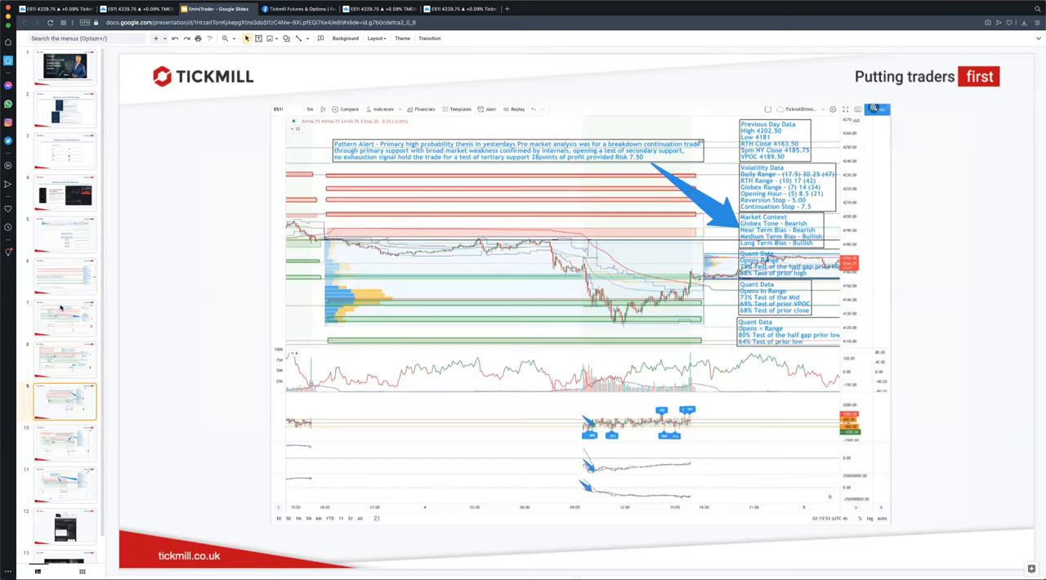
mouse_move(480, 146)
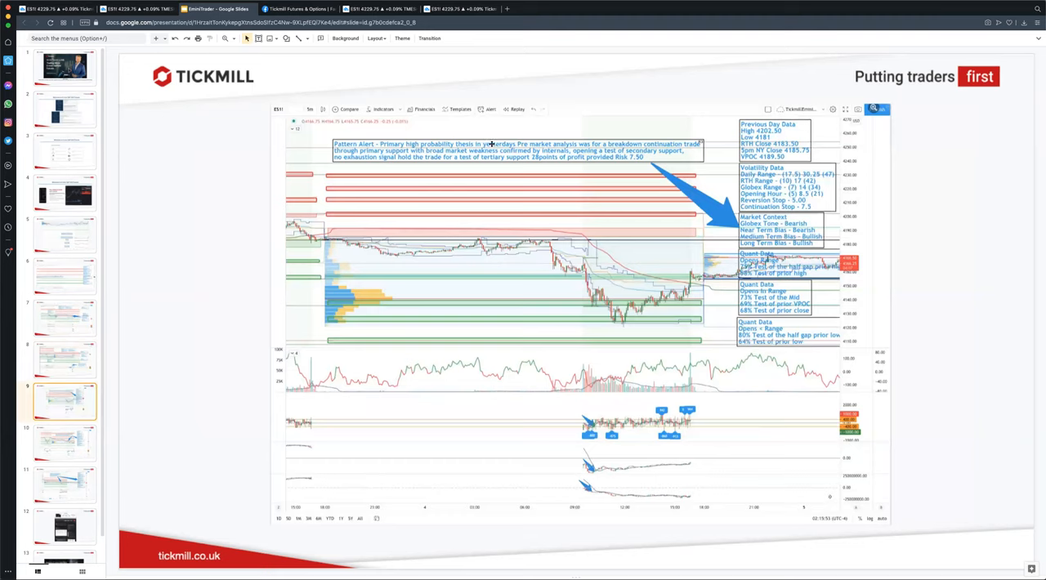
mouse_move(562, 143)
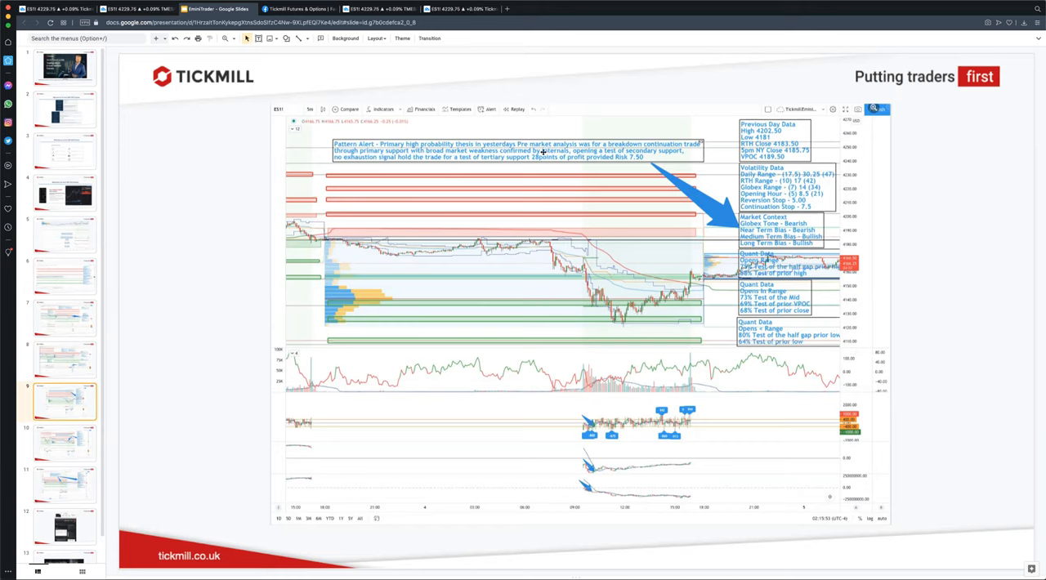
mouse_move(497, 170)
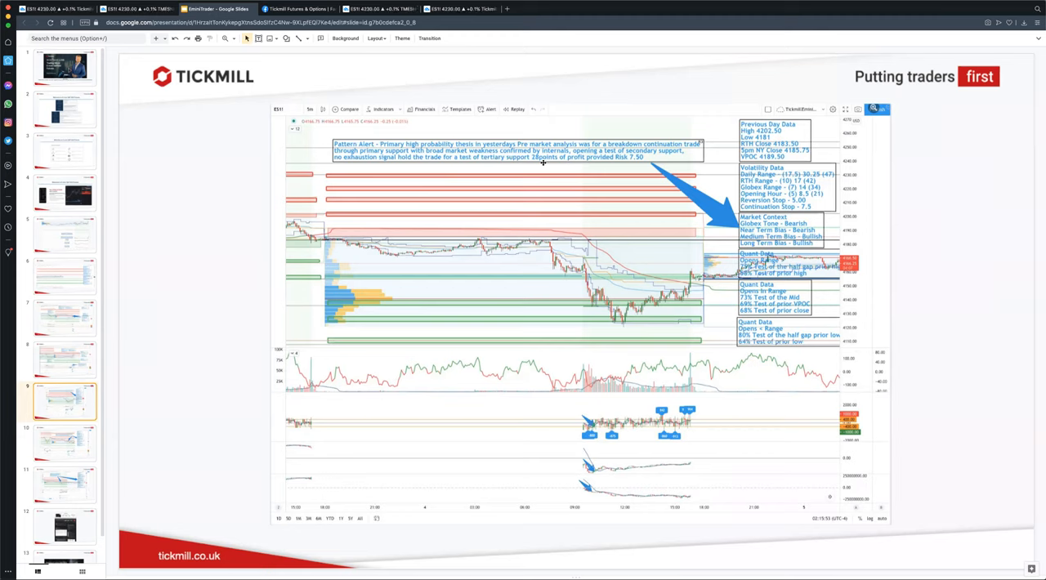
mouse_move(602, 160)
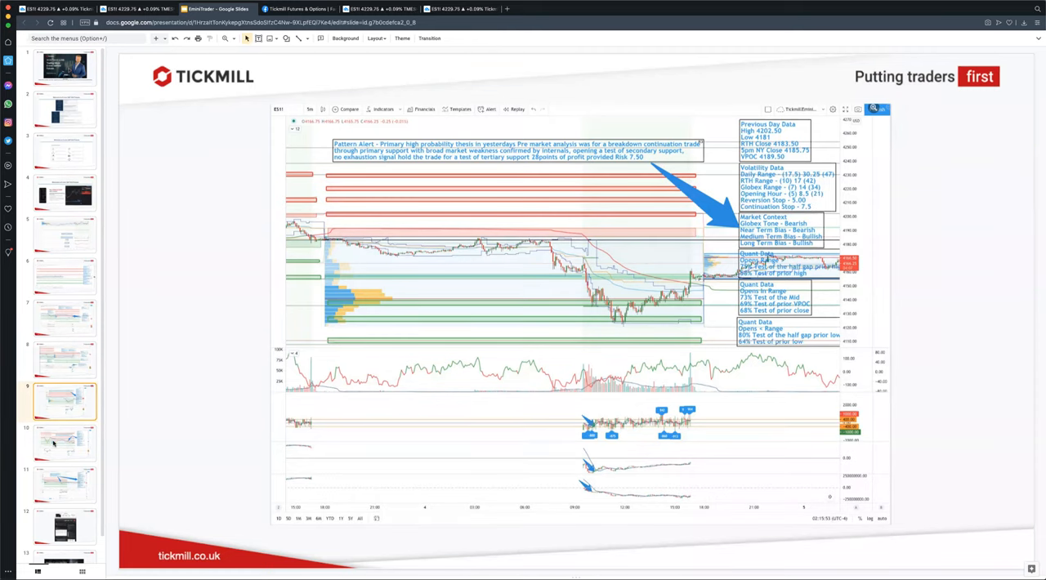
Step: Advance to the Pattern Alert chart slide about fading primary resistance
click(66, 441)
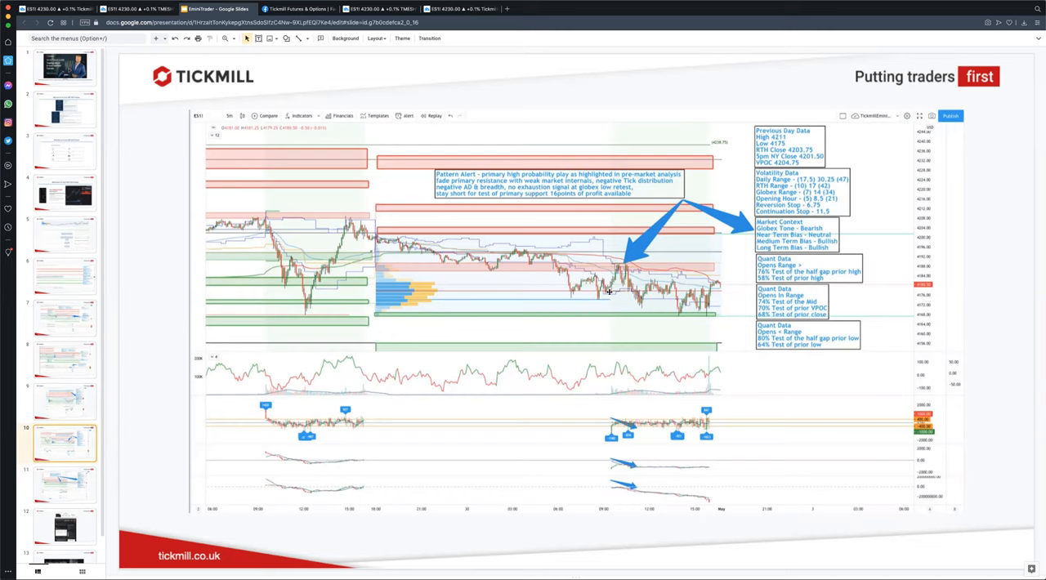
mouse_move(623, 320)
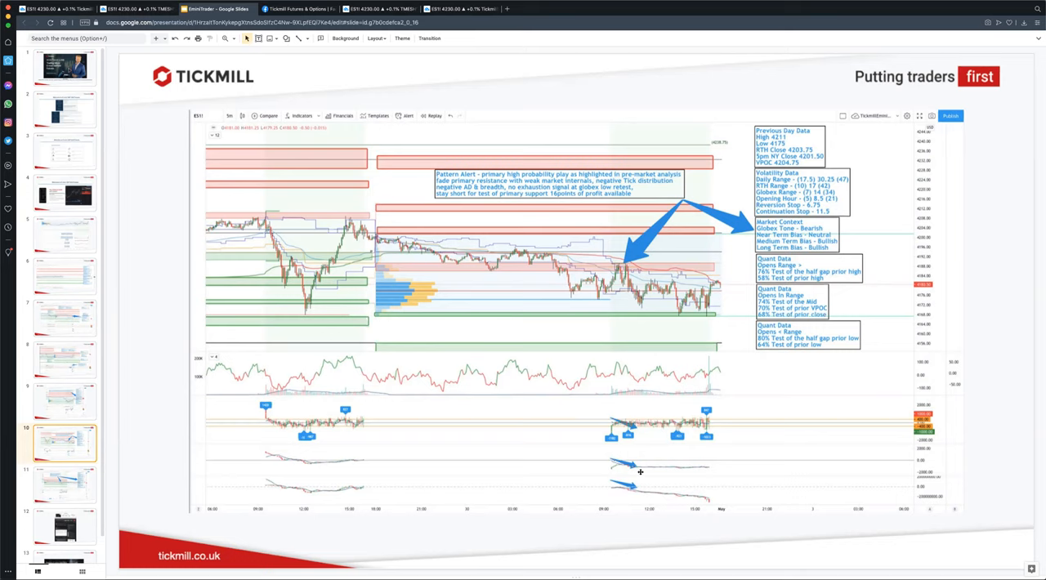
mouse_move(620, 255)
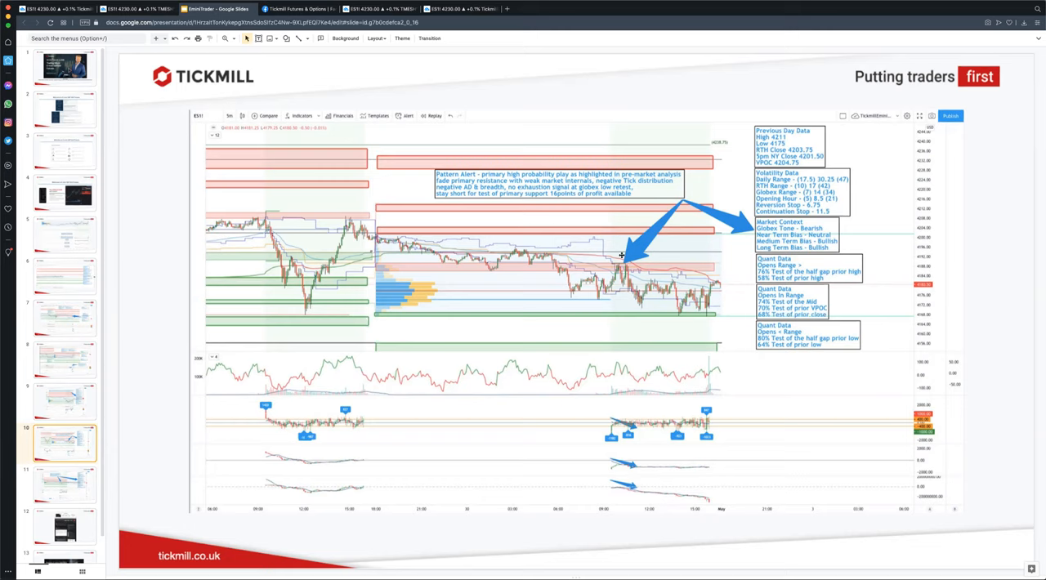
mouse_move(625, 265)
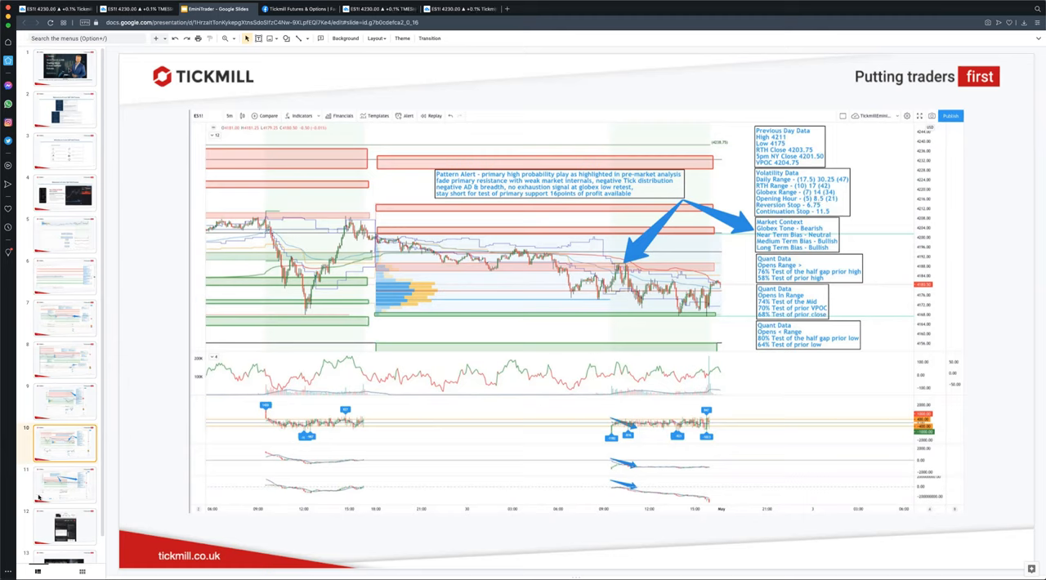
Step: Show the Pattern Alert slide with two blue arrows, then switch to the live TradingView chart
click(66, 484)
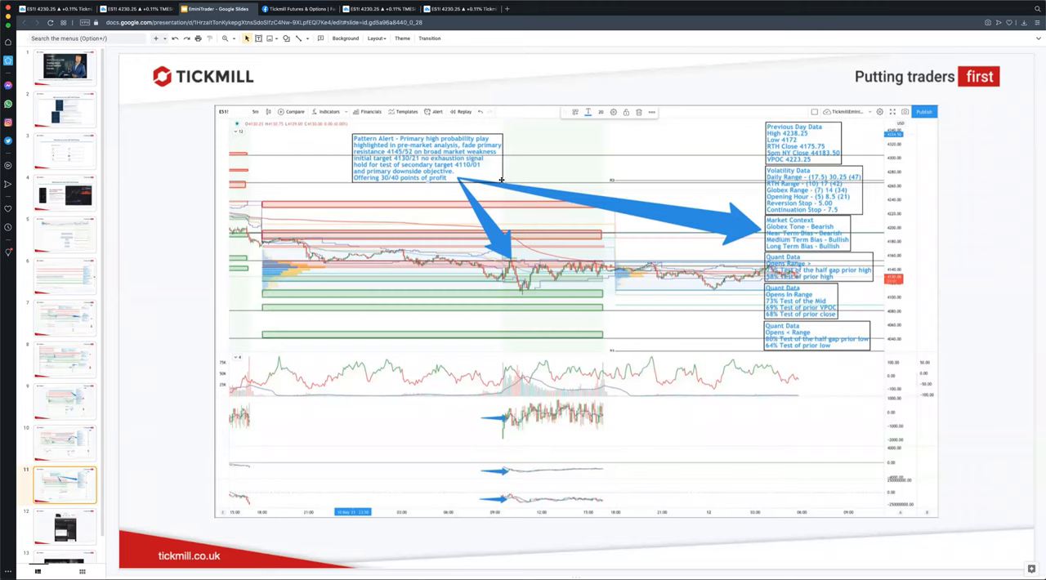
mouse_move(639, 212)
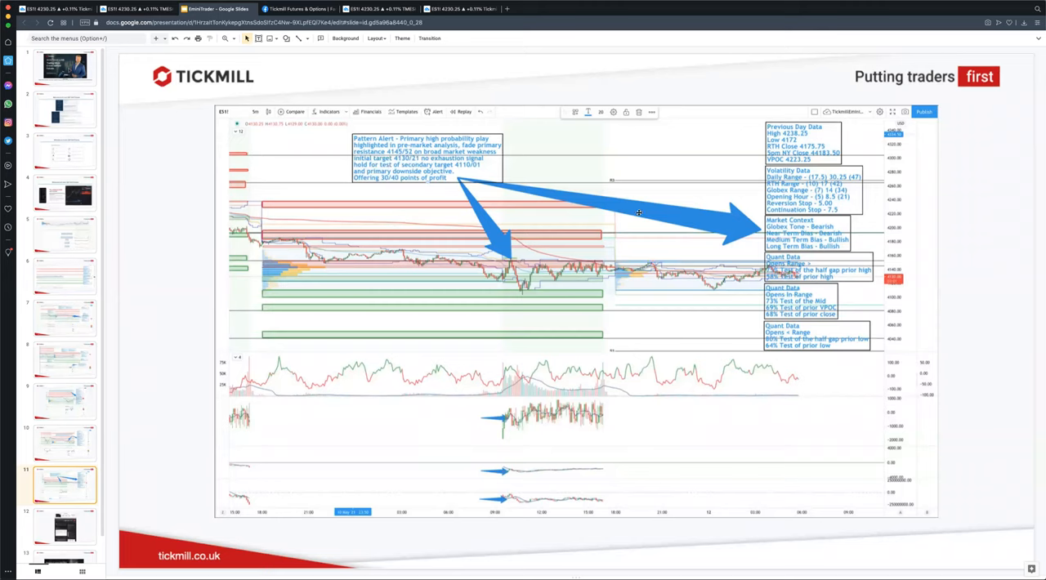
mouse_move(600, 202)
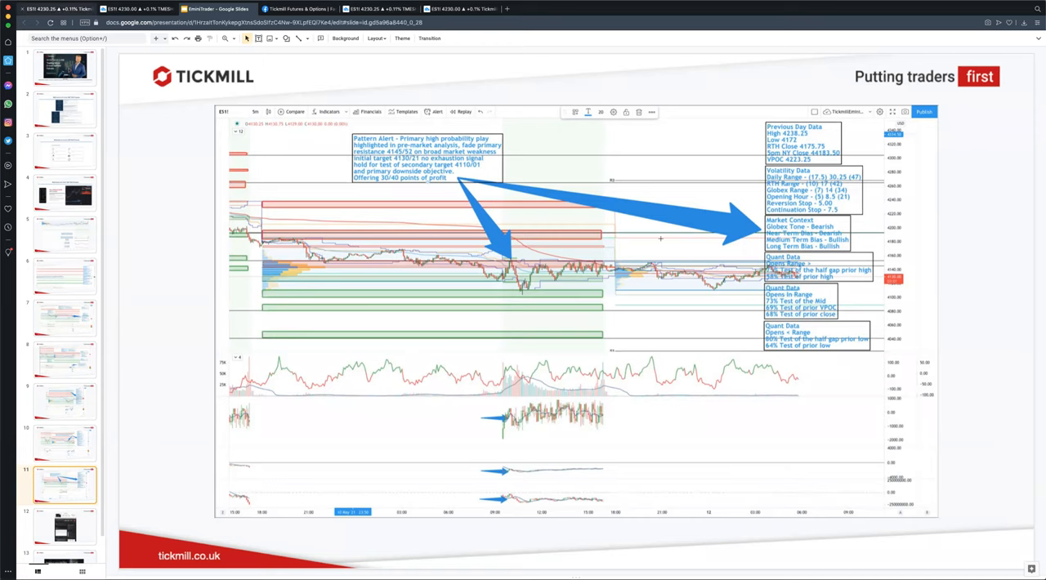
click(139, 10)
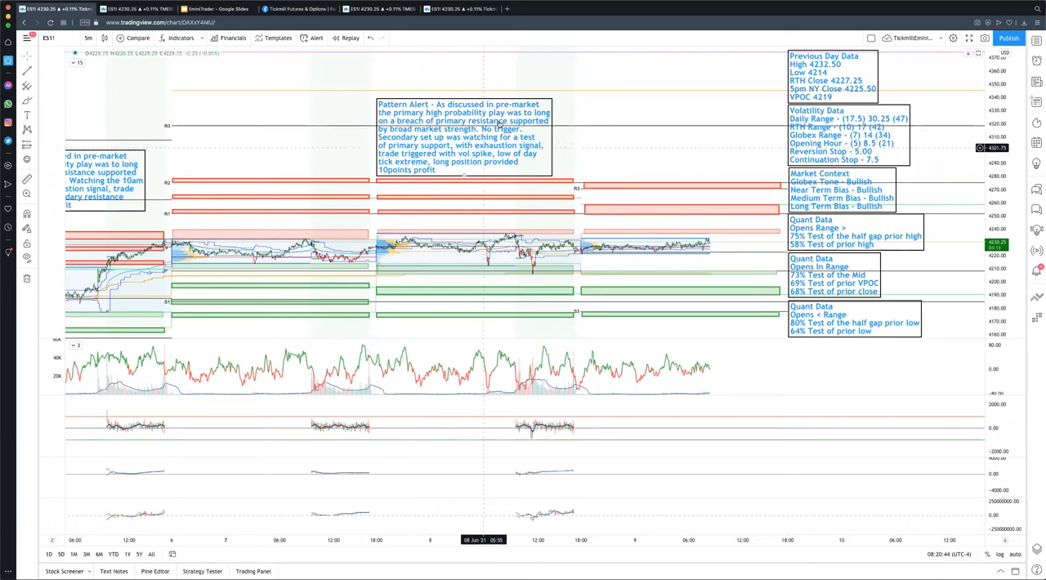
mouse_move(510, 238)
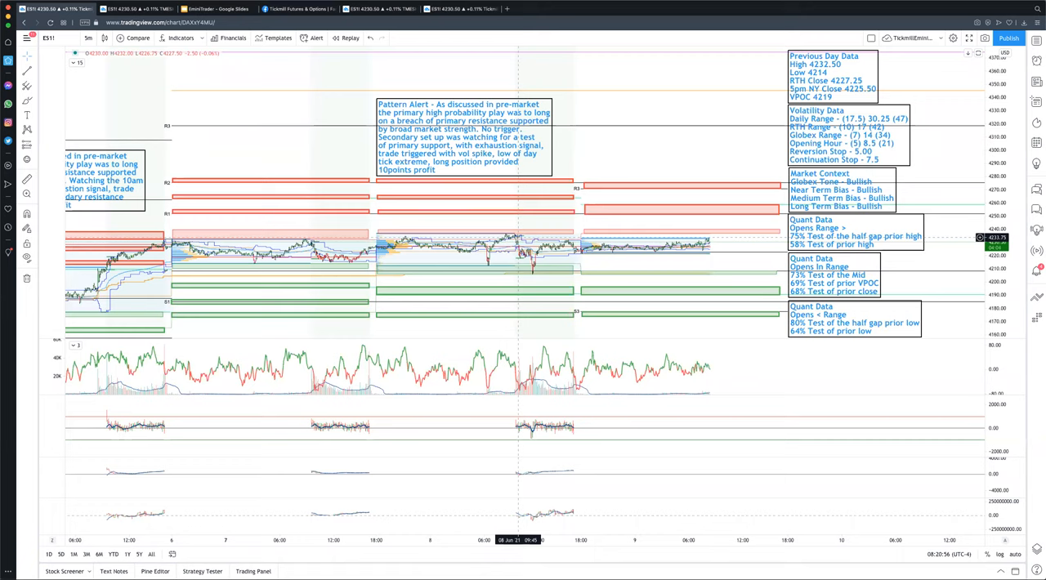
mouse_move(531, 274)
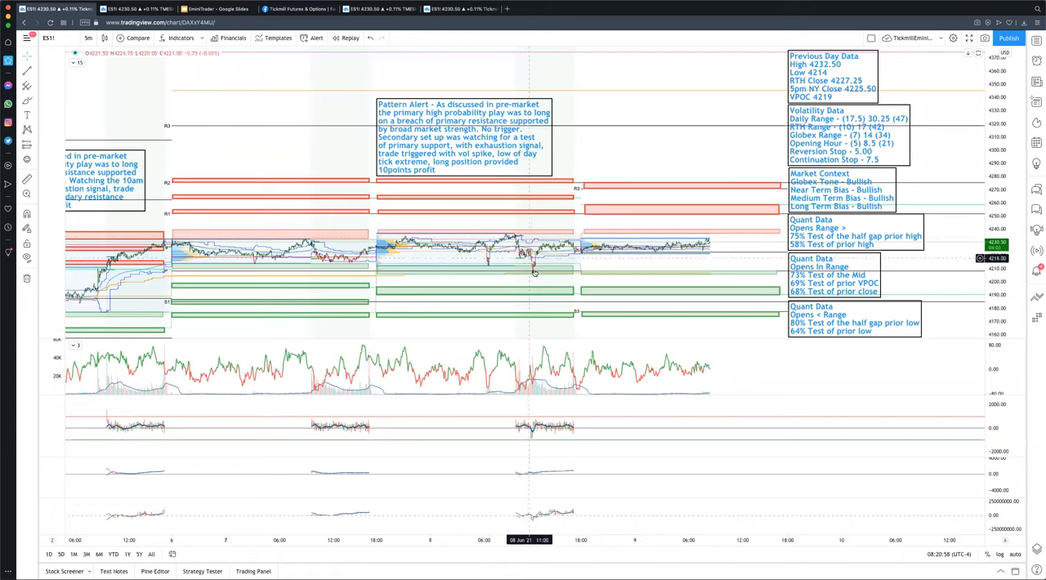
mouse_move(535, 272)
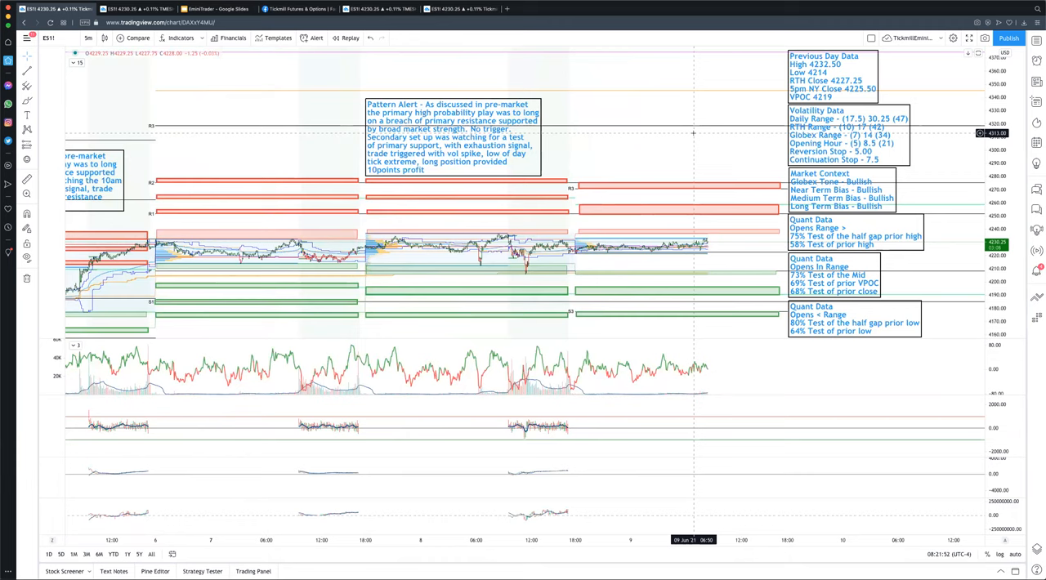
mouse_move(680, 154)
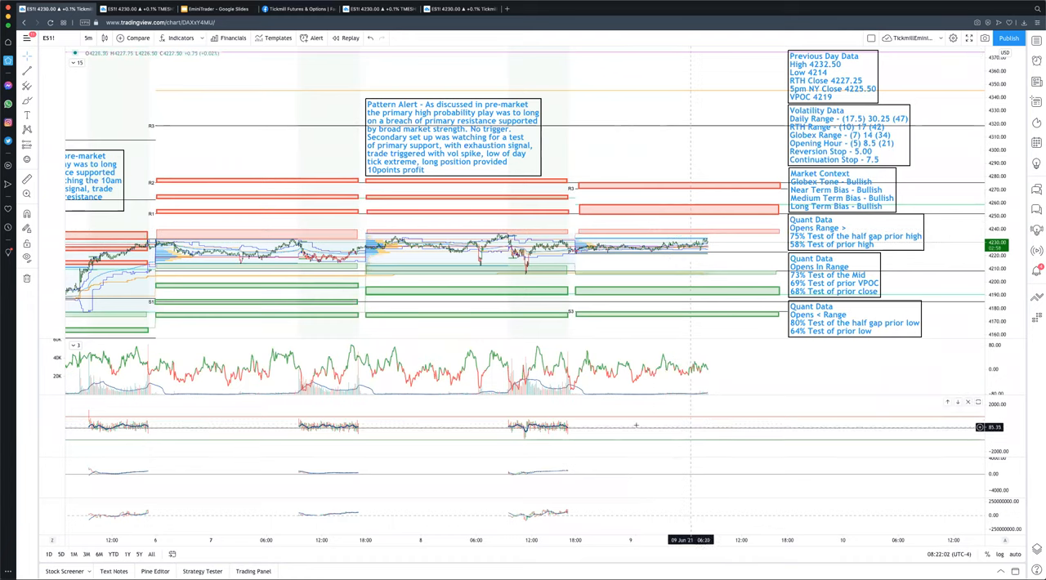
mouse_move(516, 477)
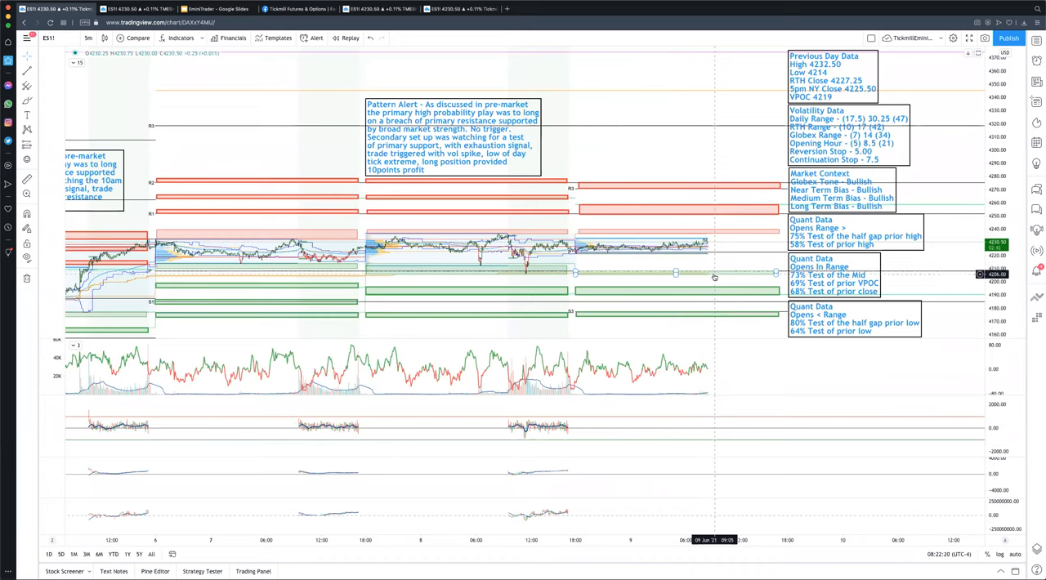
mouse_move(516, 369)
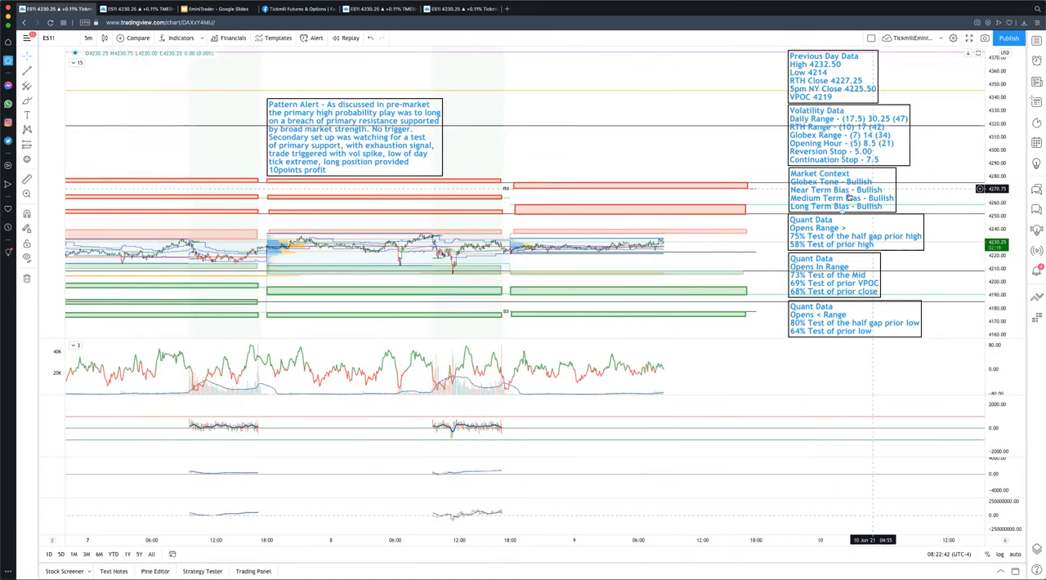
mouse_move(873, 210)
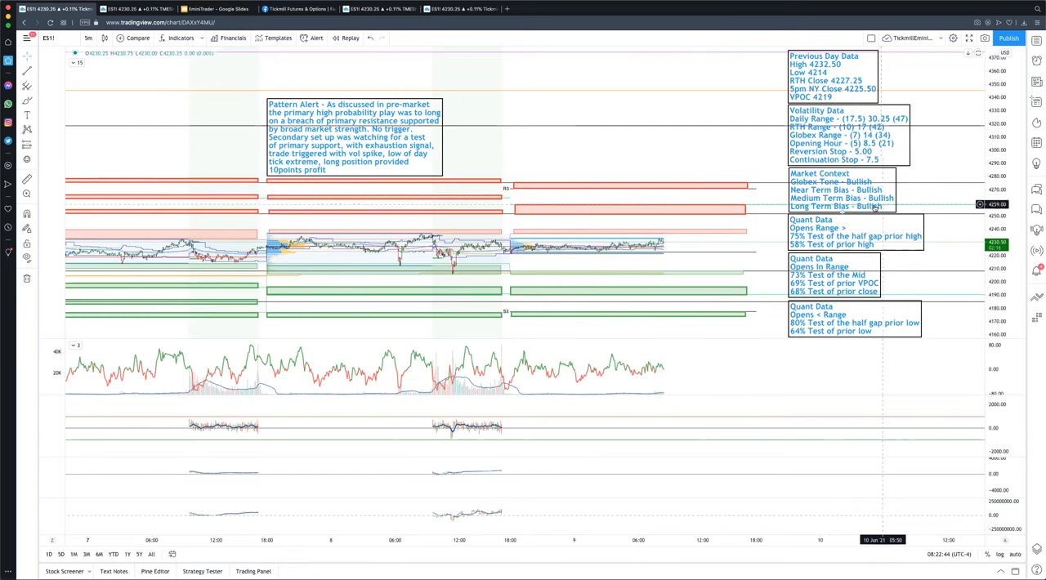
mouse_move(638, 165)
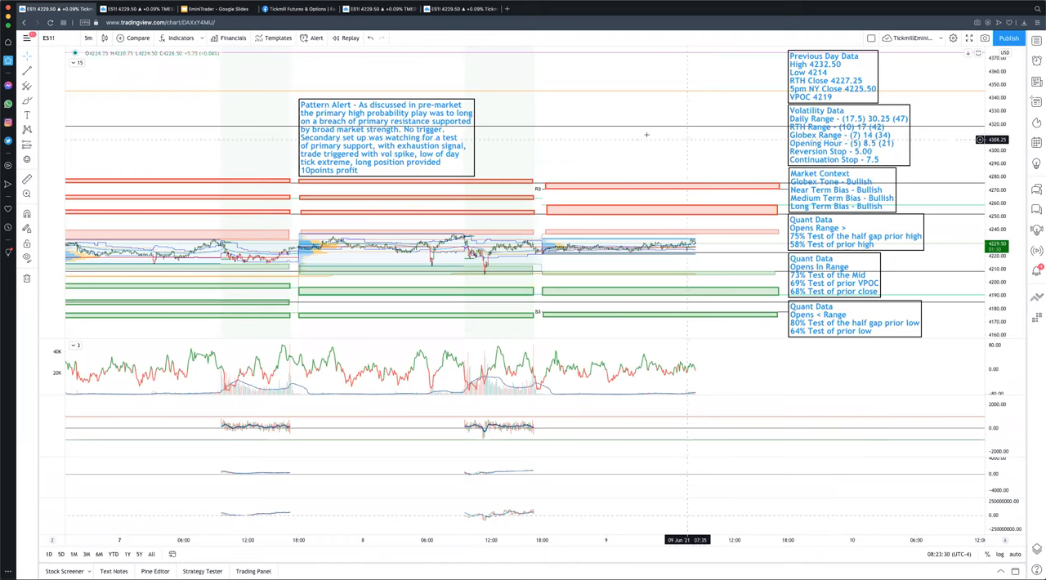
mouse_move(637, 139)
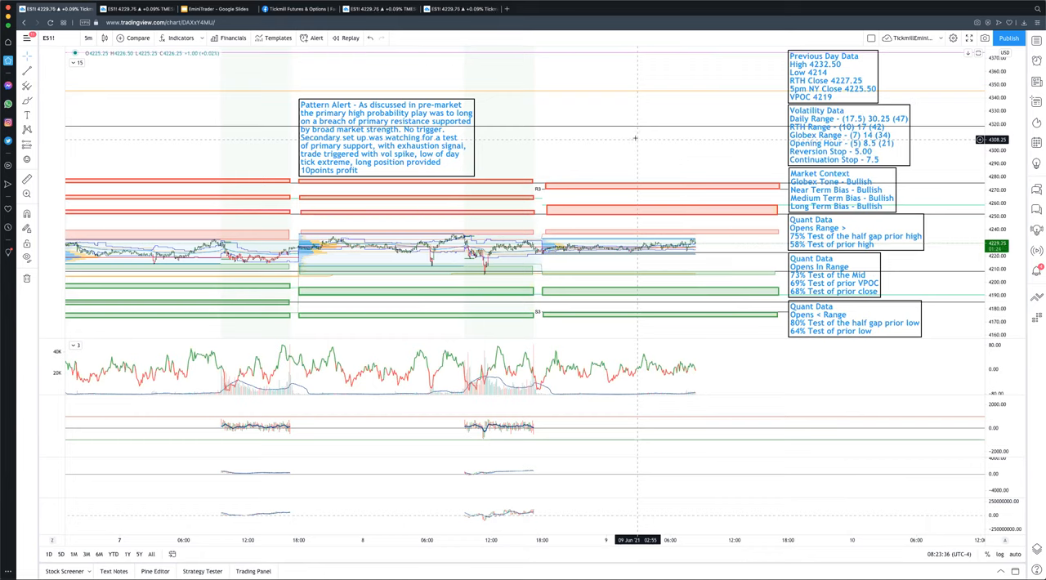
Step: Switch to the Tickmill Futures & Options Facebook group and scroll to the low-tick chart post
click(297, 10)
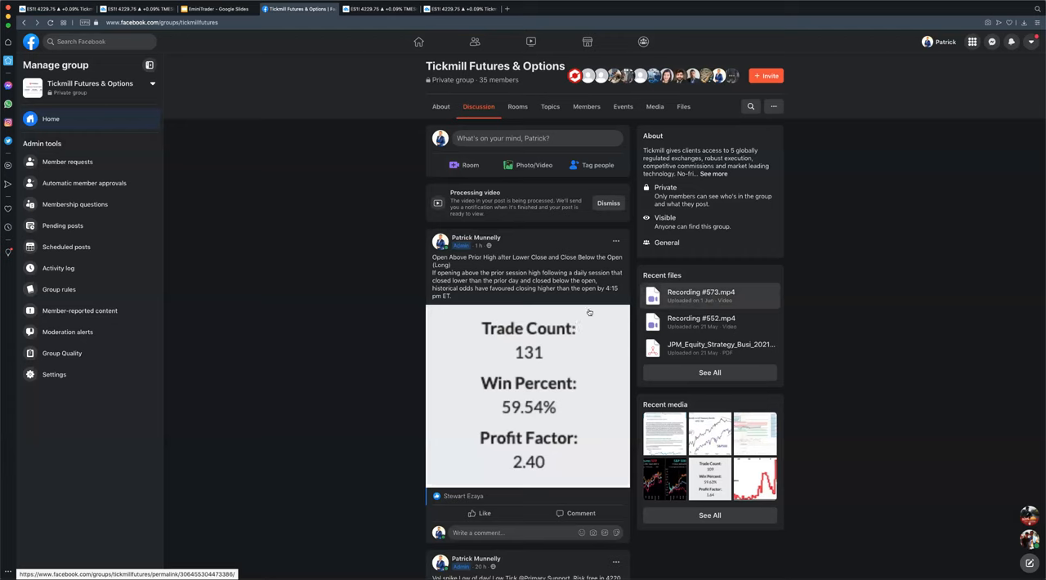
scroll(down, 3)
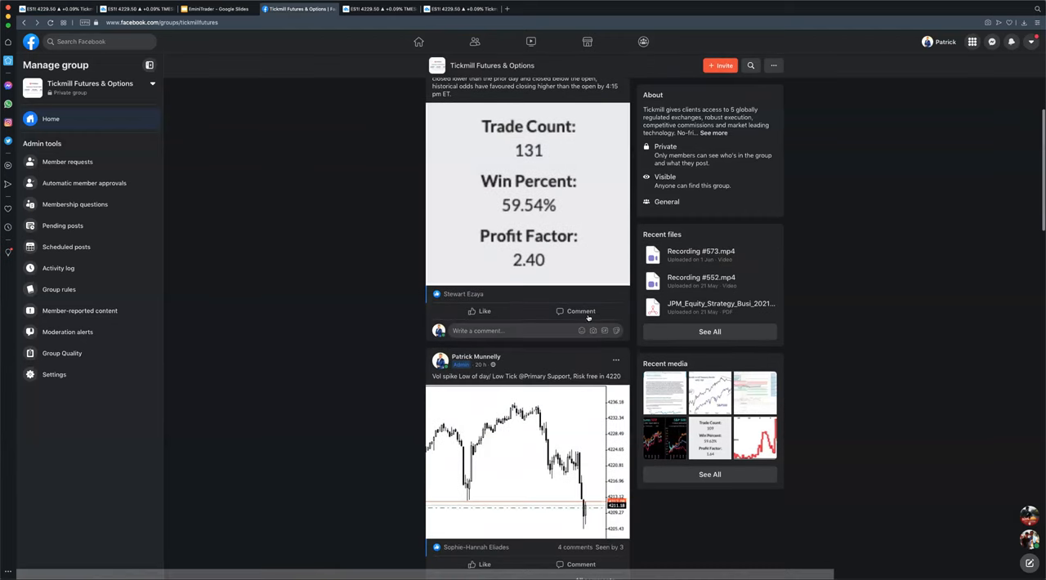
scroll(down, 3)
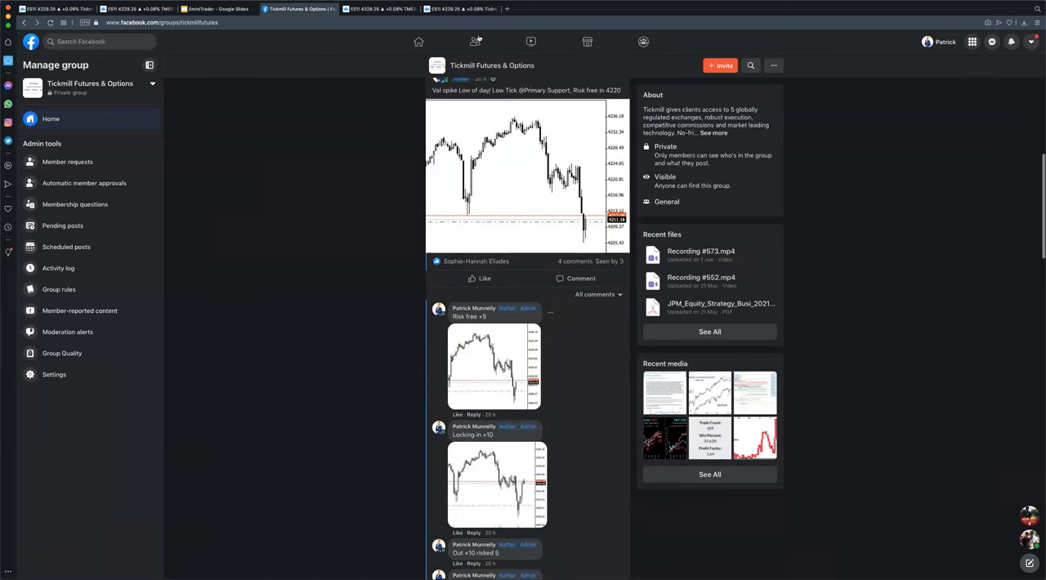
scroll(down, 3)
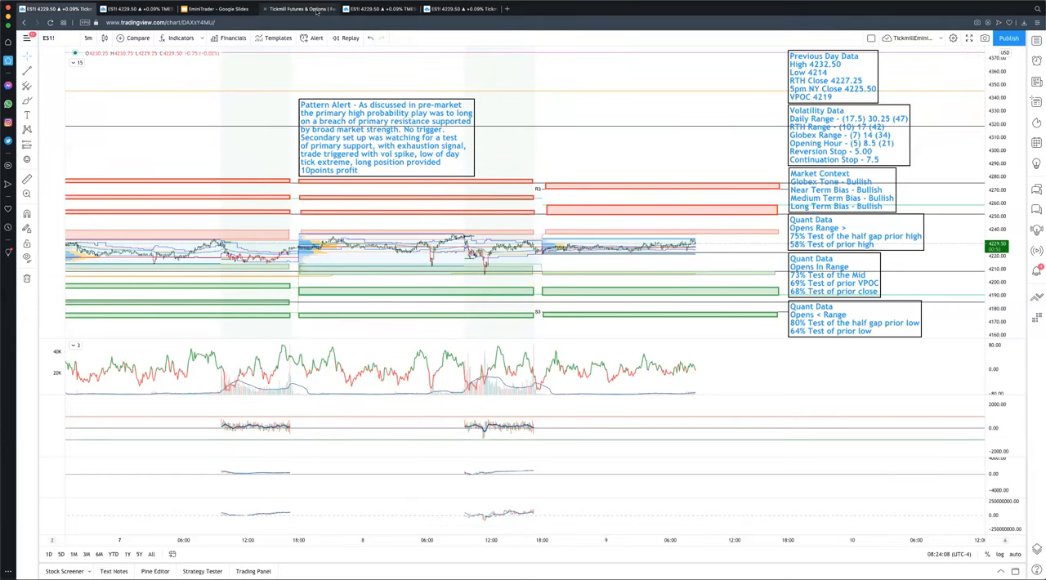
click(298, 9)
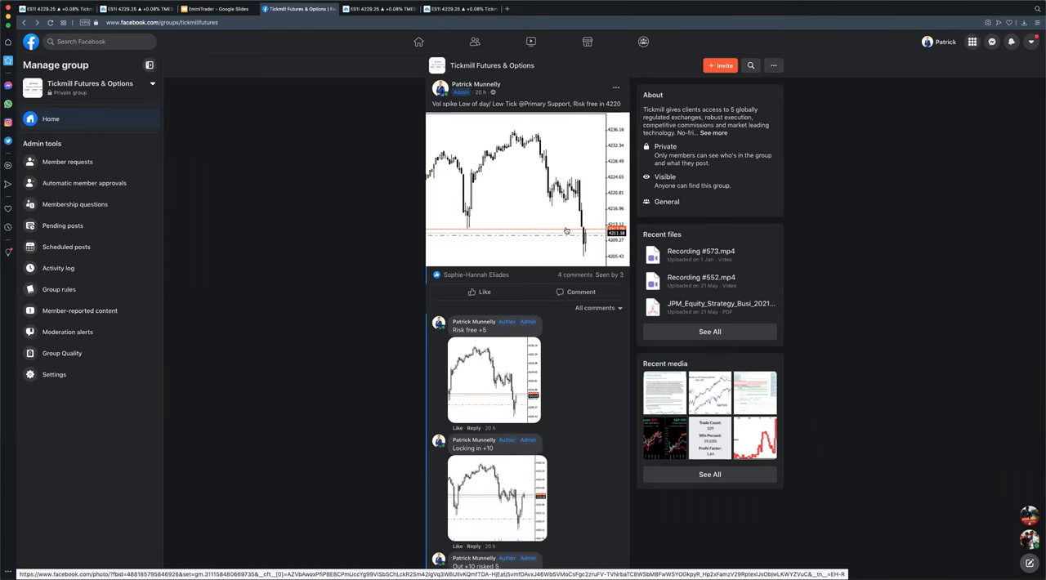
scroll(down, 3)
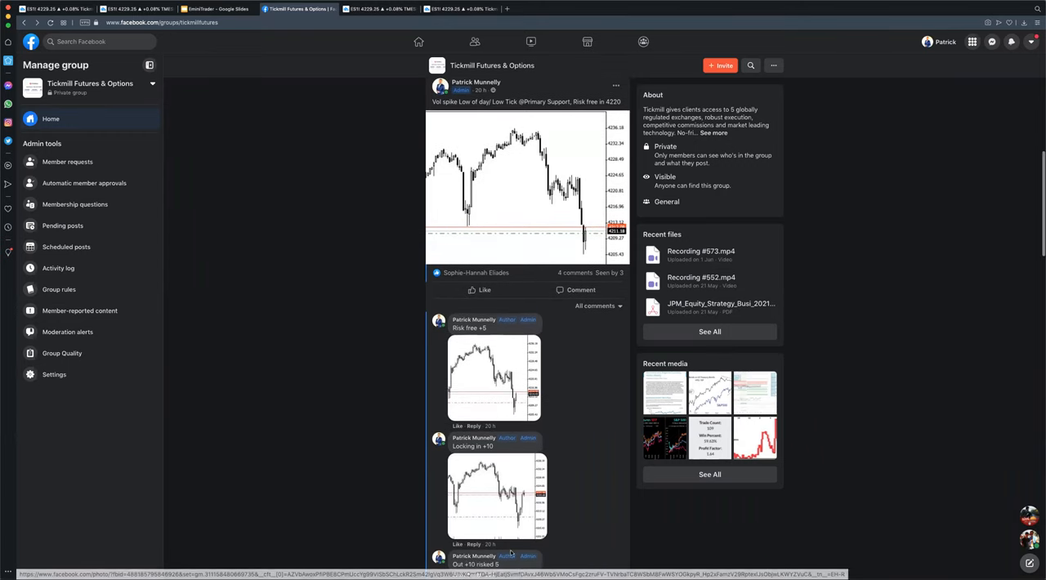
scroll(down, 3)
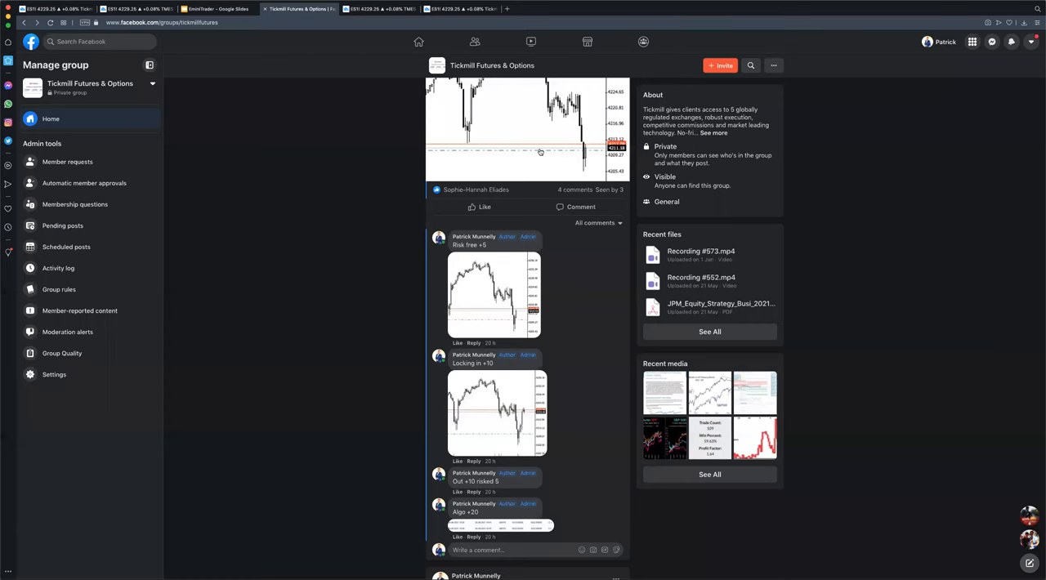
scroll(down, 3)
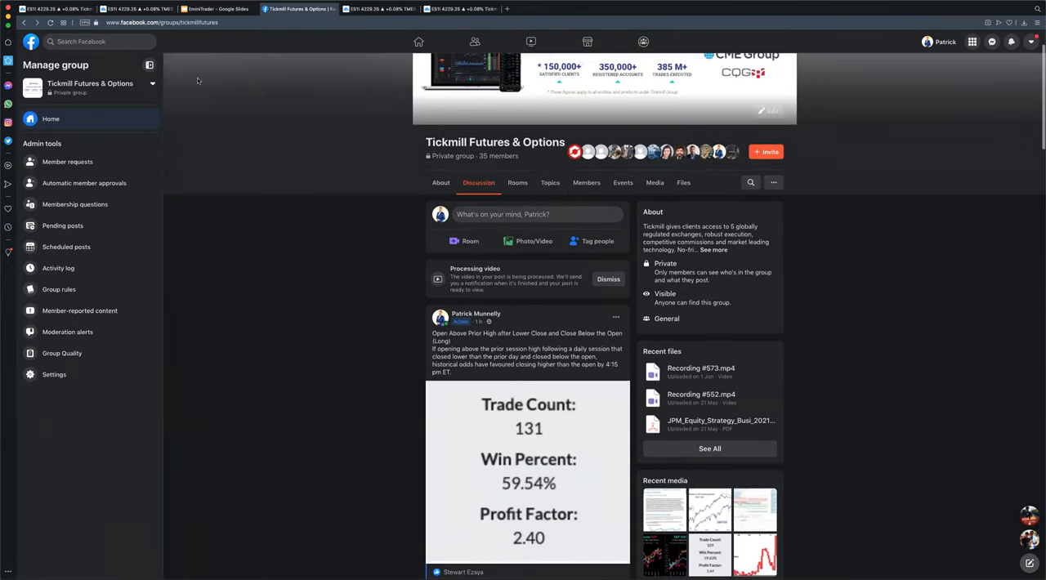
right_click(138, 23)
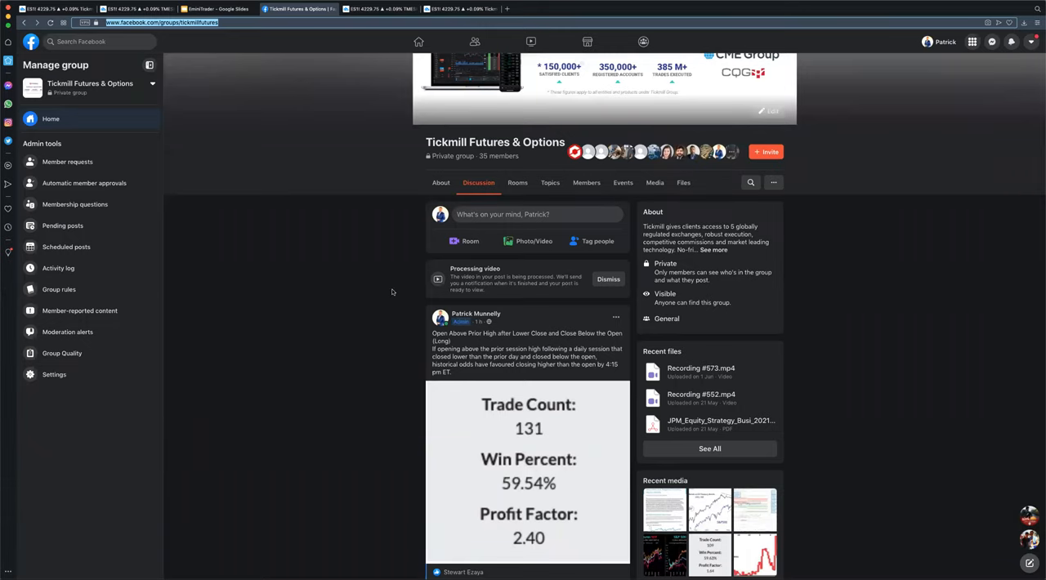
scroll(down, 3)
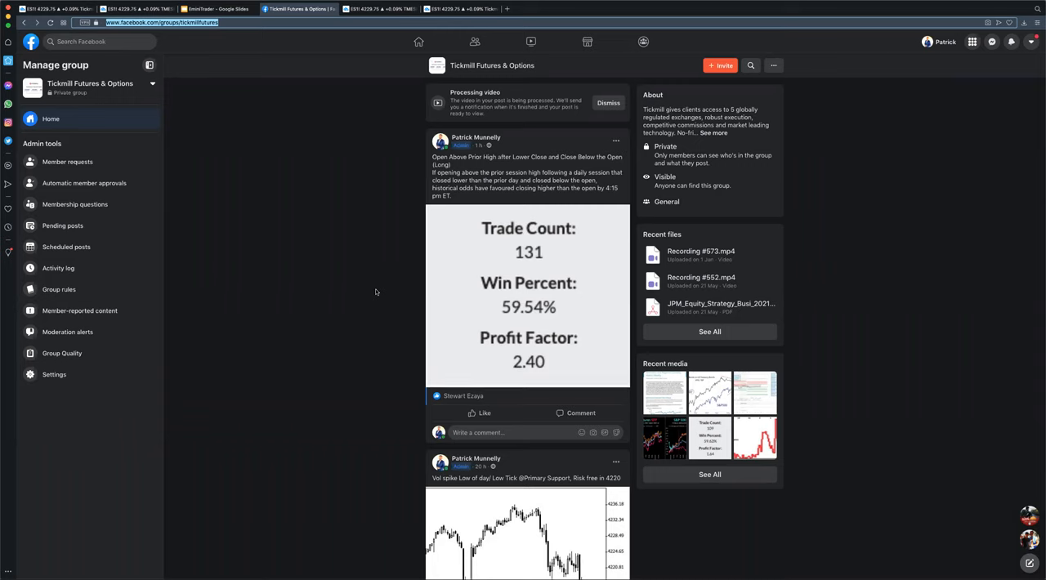
mouse_move(415, 294)
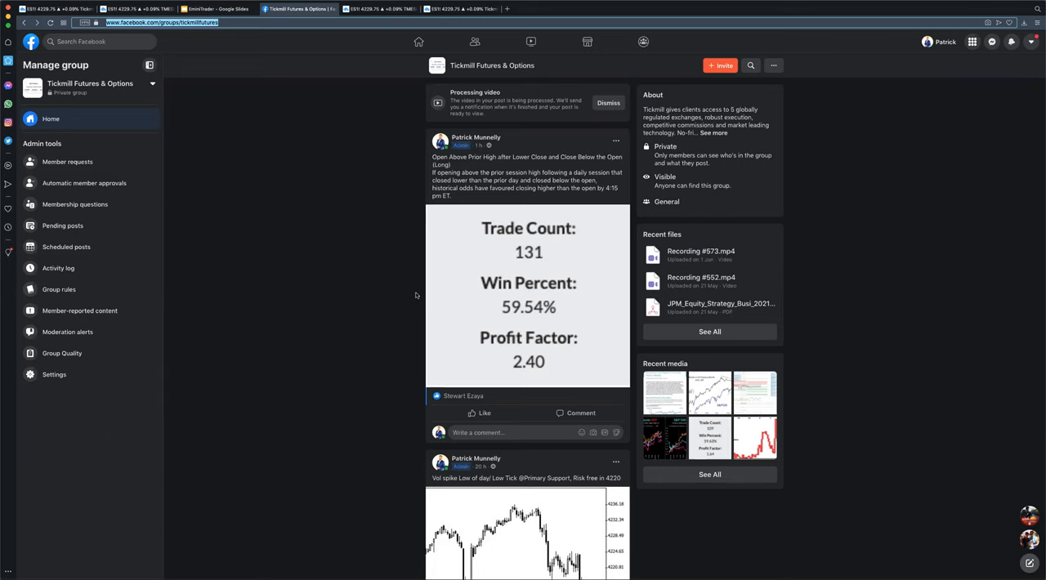
Step: Scroll the feed past the low-tick chart comments to the annotated chart post below
scroll(down, 3)
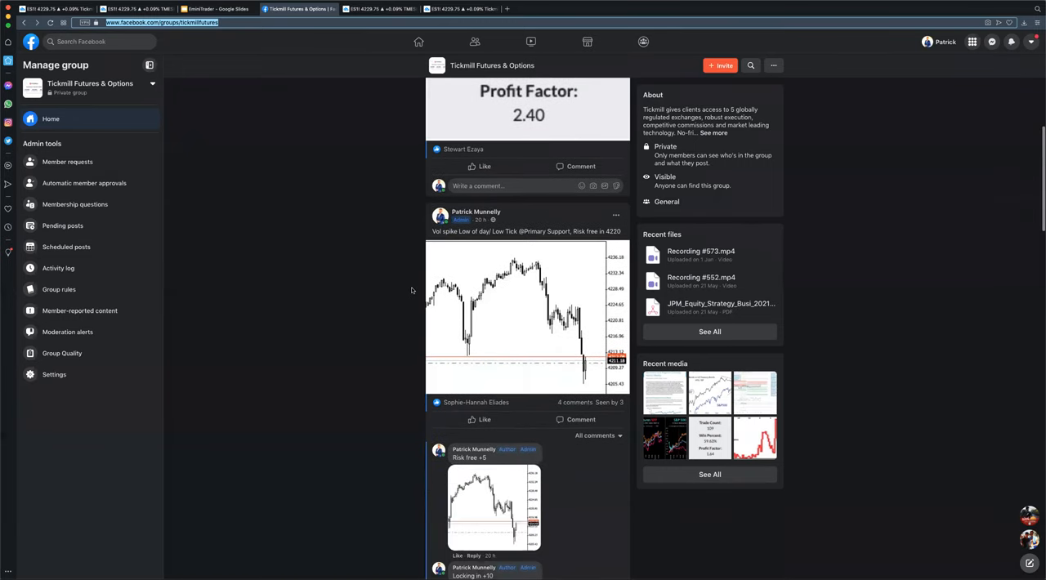
scroll(down, 3)
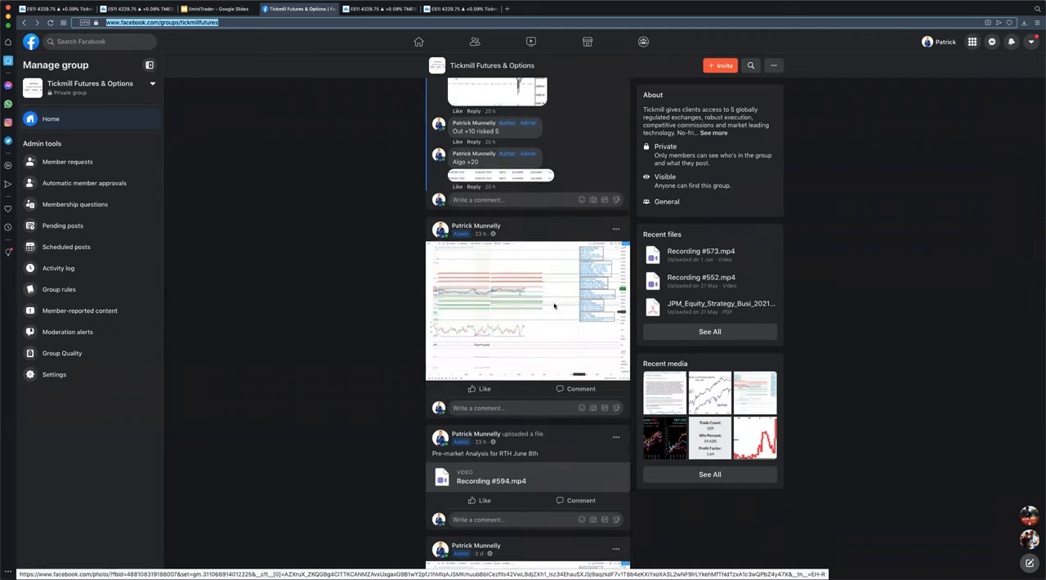
scroll(down, 3)
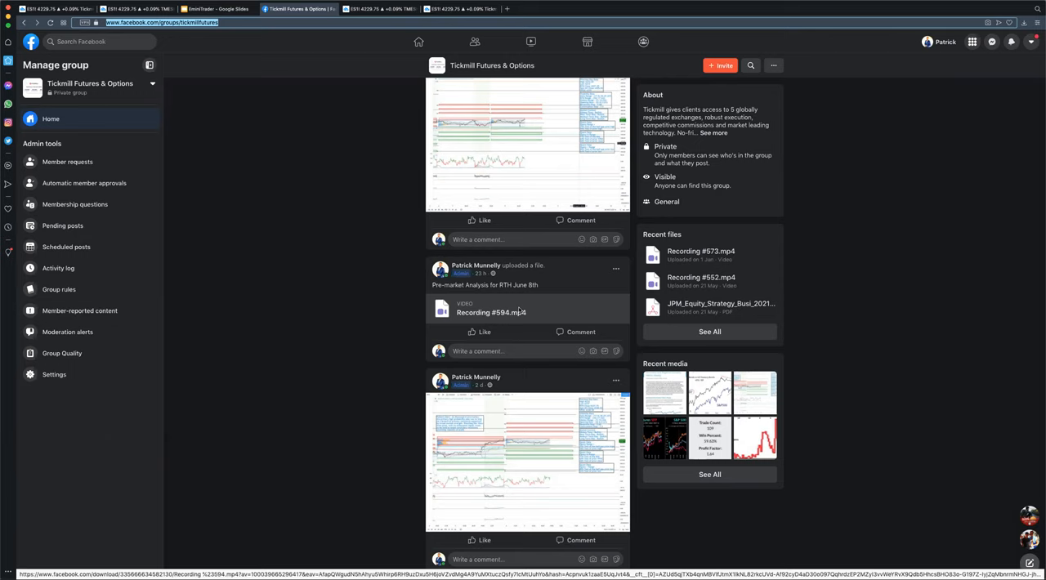
scroll(down, 3)
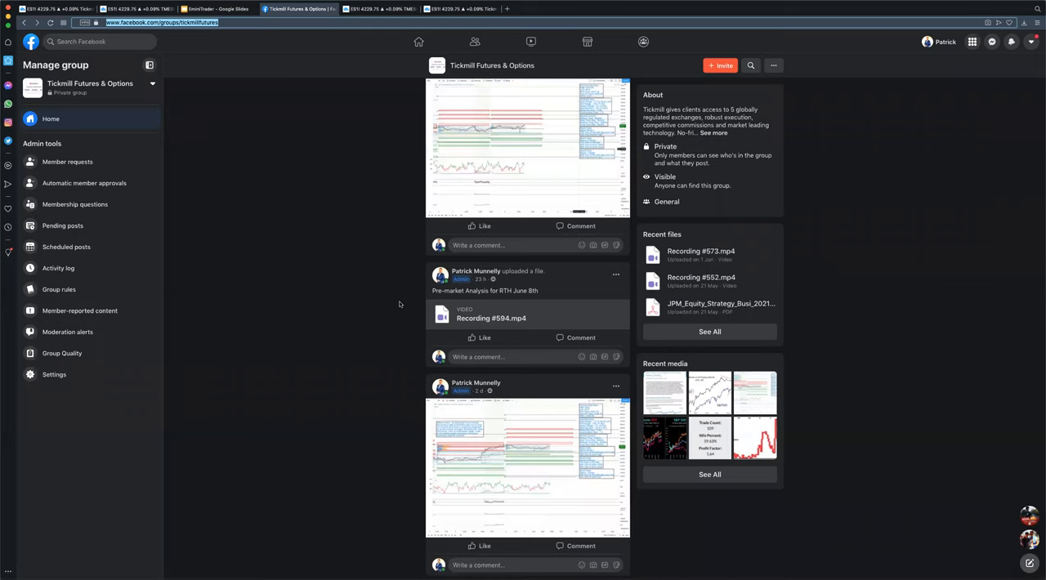
scroll(down, 3)
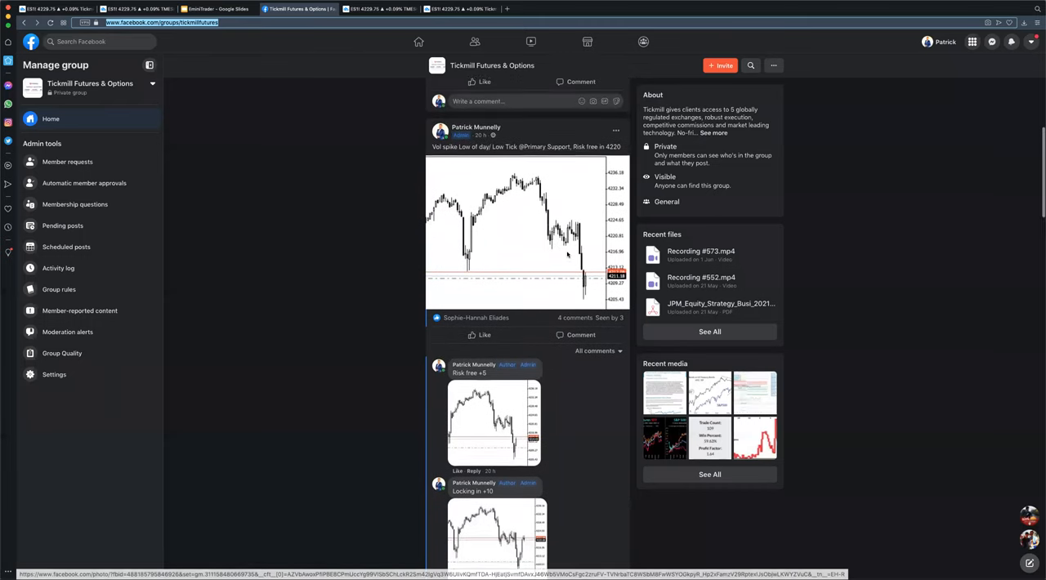
scroll(down, 3)
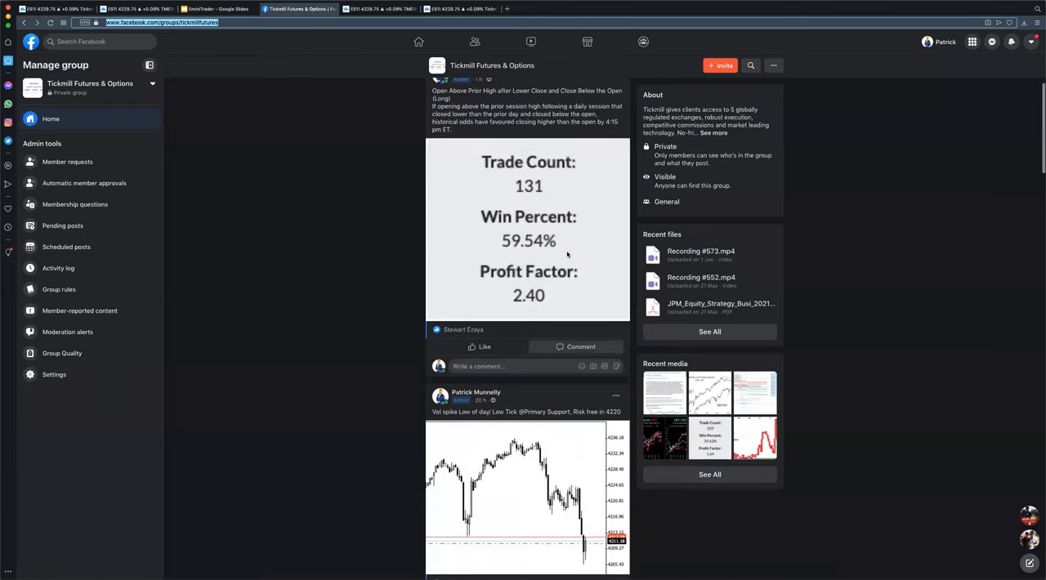
scroll(down, 3)
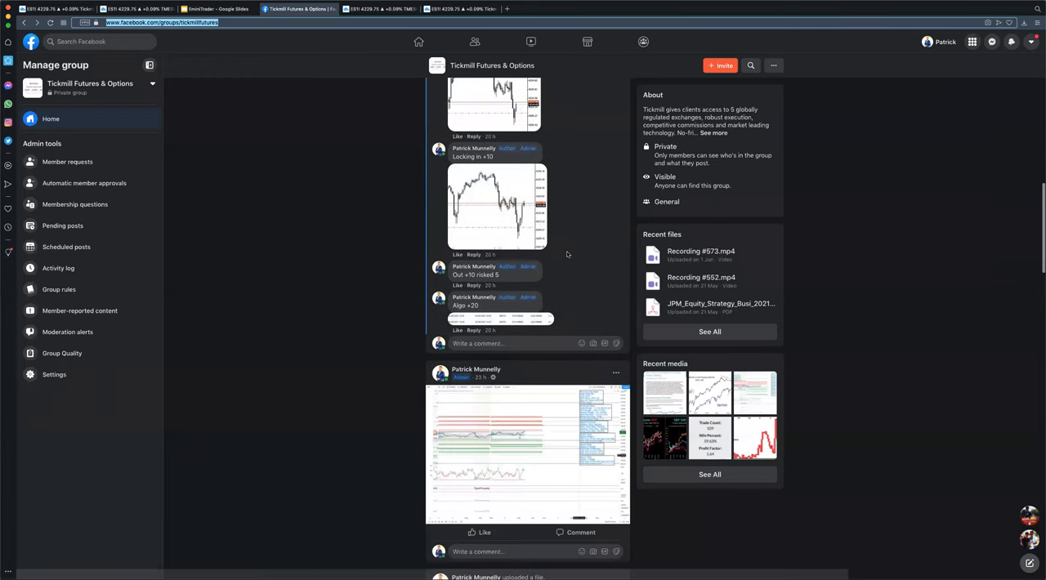
Step: Scroll past the Barclays, UBS and GS posts to the BofA Flow Show PDF and junk bonds chart
scroll(down, 3)
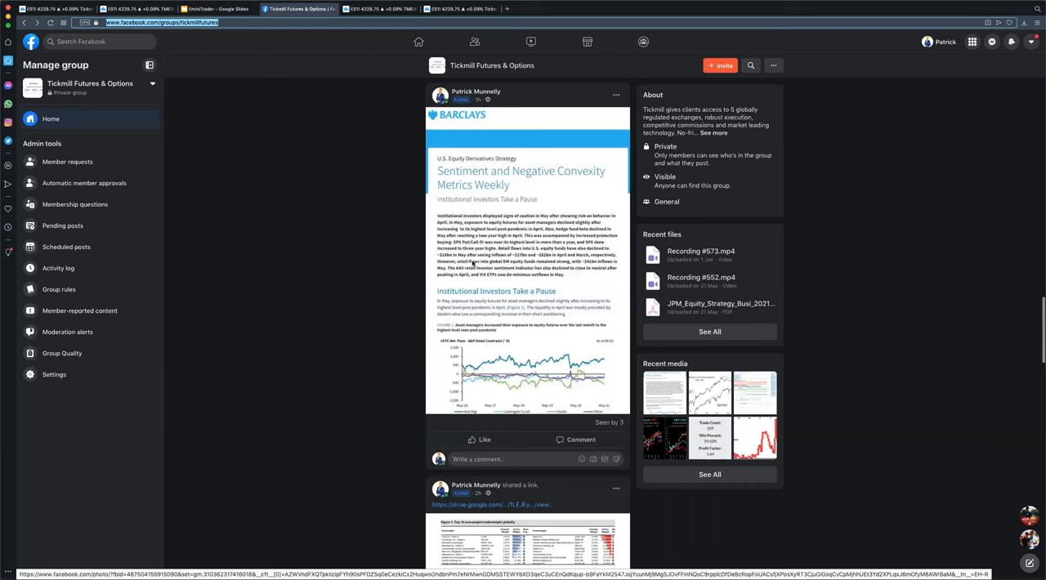
scroll(down, 3)
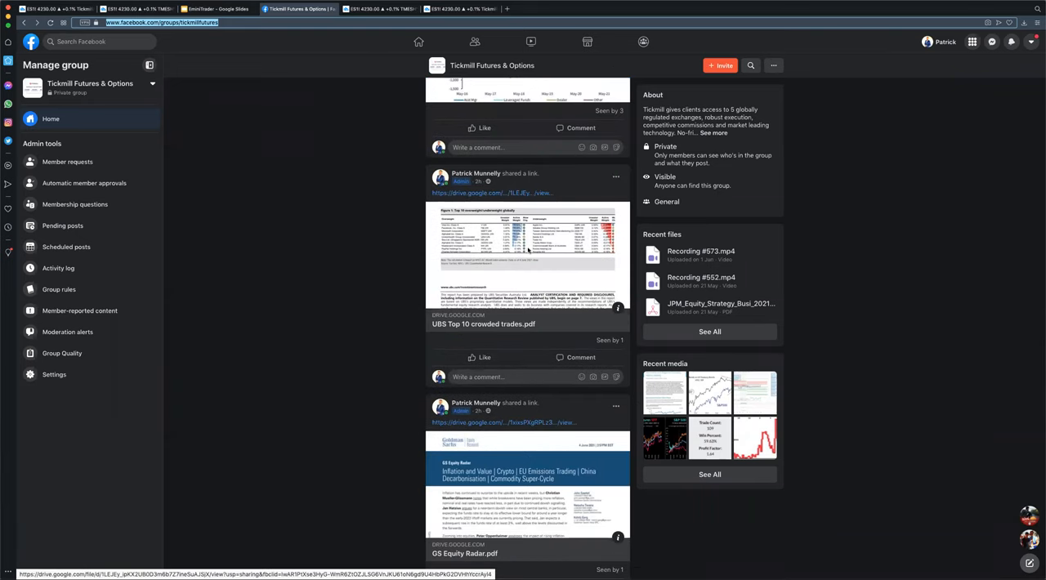
scroll(down, 3)
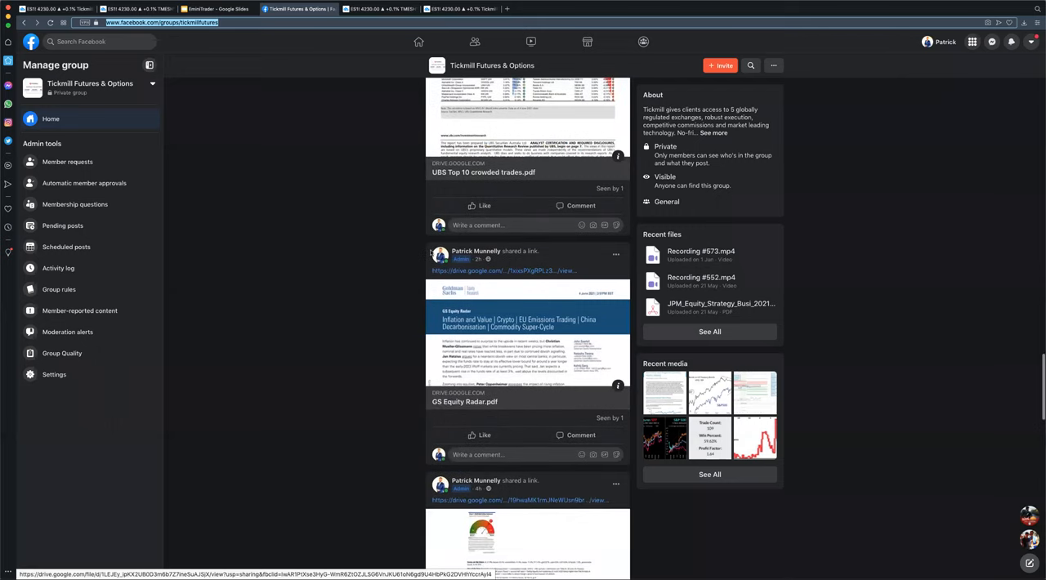
scroll(down, 3)
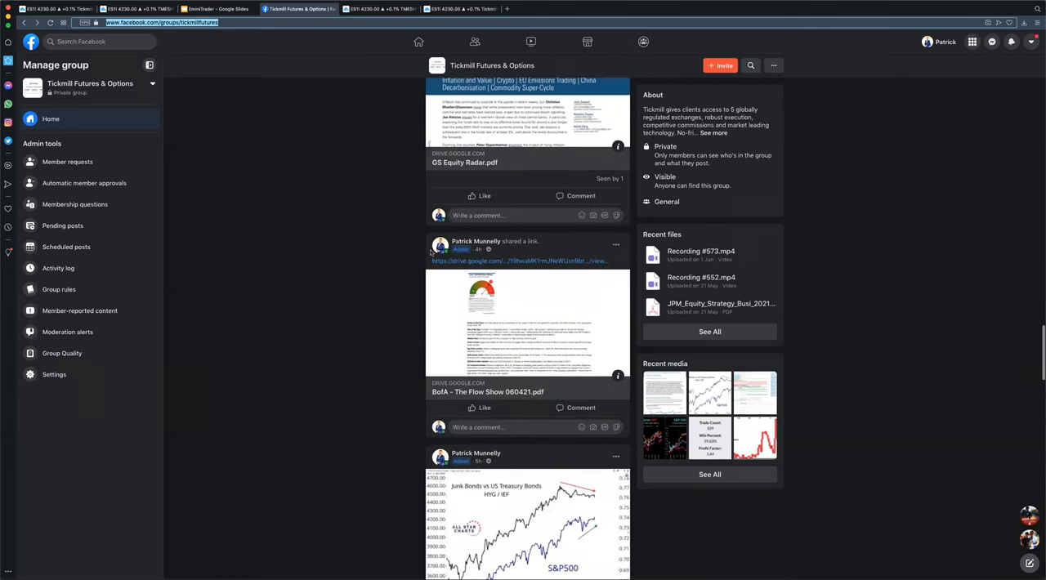
scroll(down, 3)
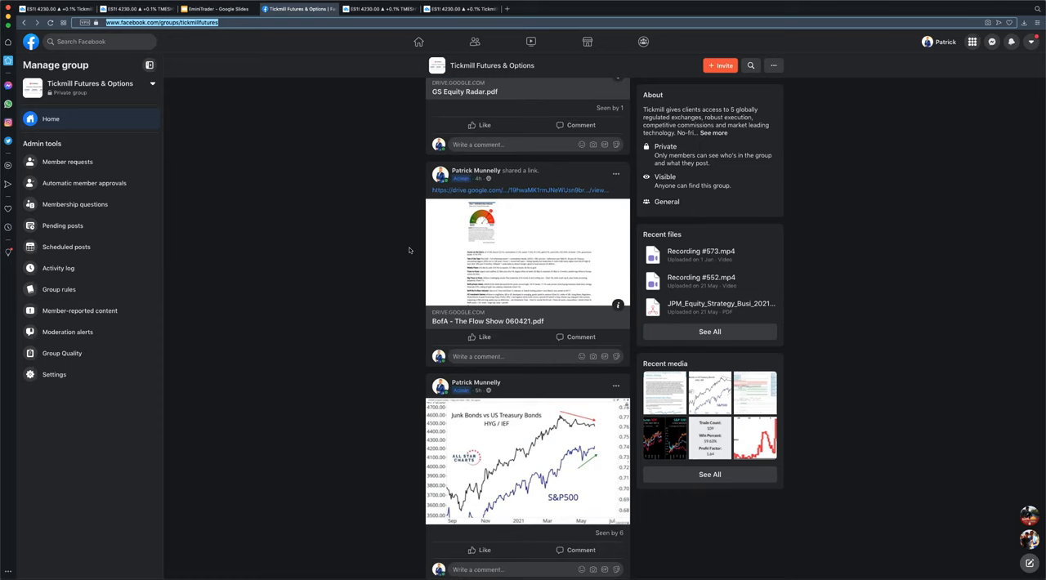
mouse_move(442, 247)
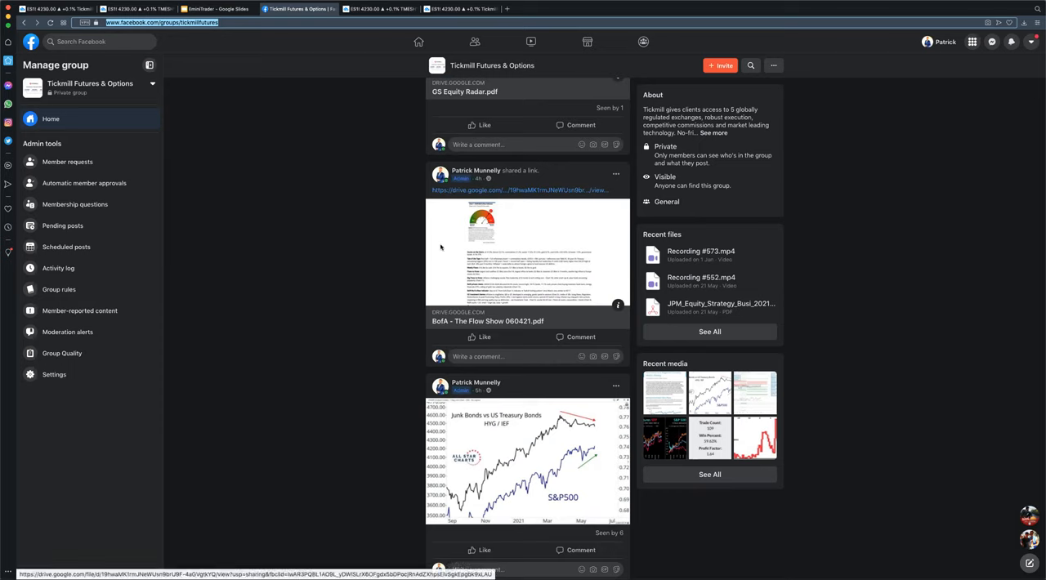